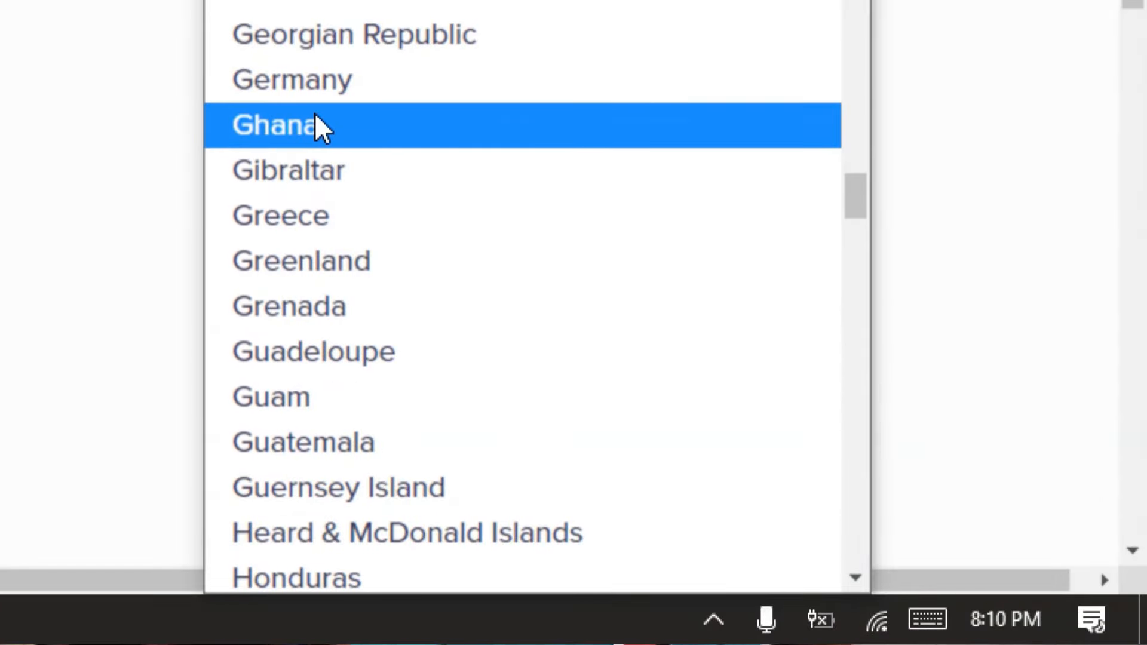
{"action": "mouse_move", "coordinate": [296, 139]}
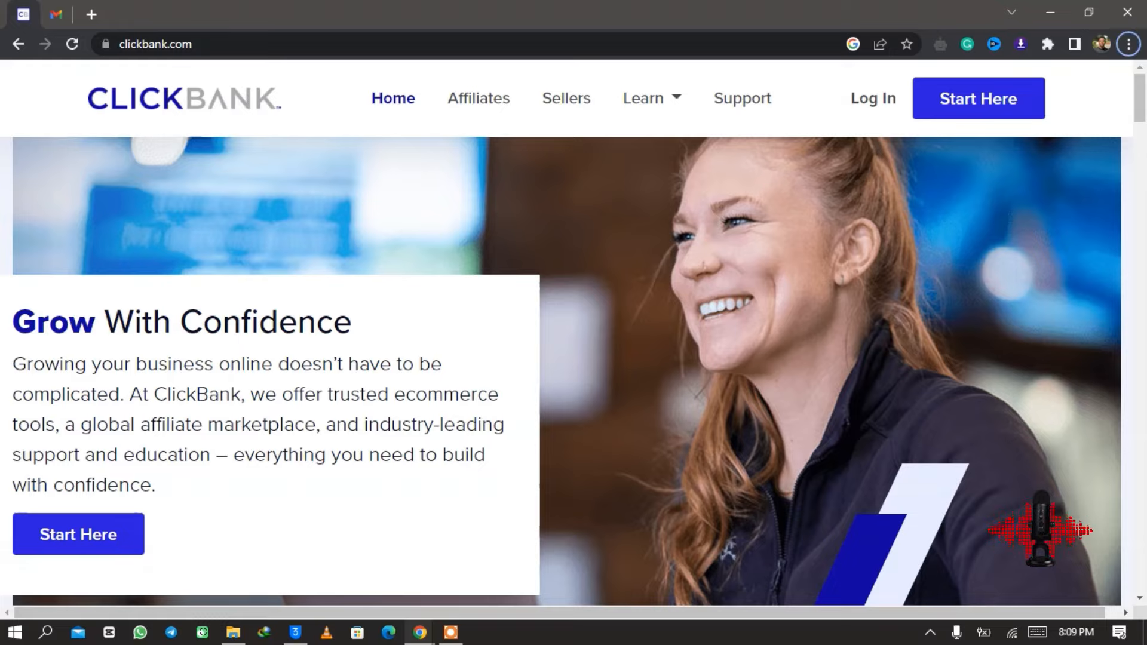
Begin a new ClickBank account sign-up and set the country to Ghana
{"action": "left_click", "coordinate": [979, 98]}
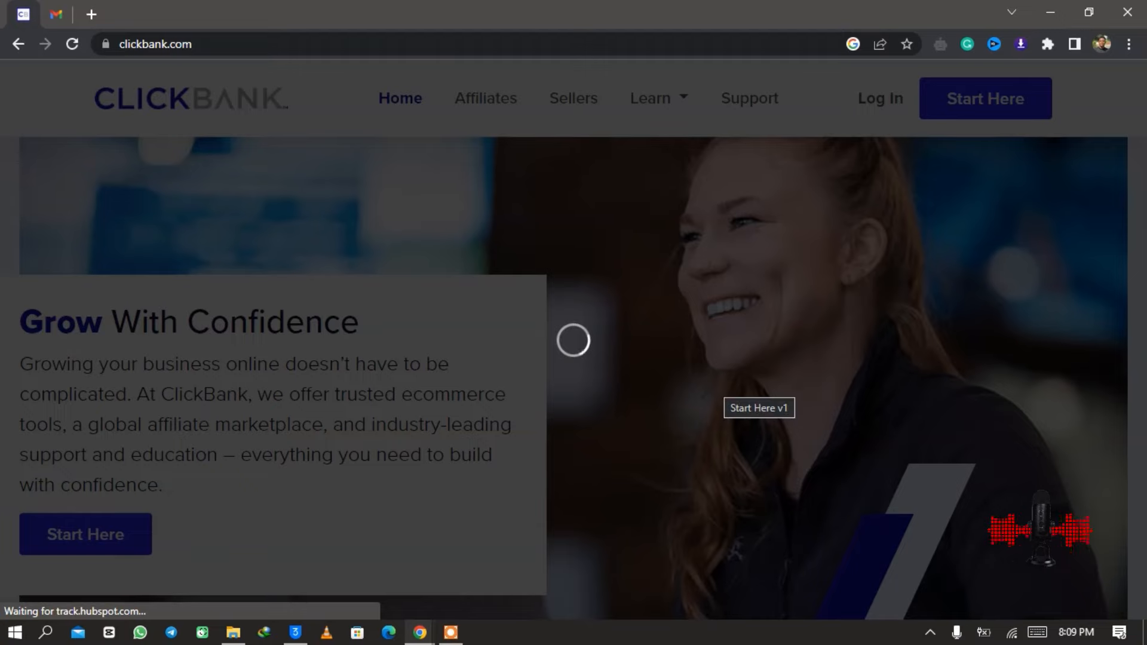
{"action": "left_click", "coordinate": [985, 99]}
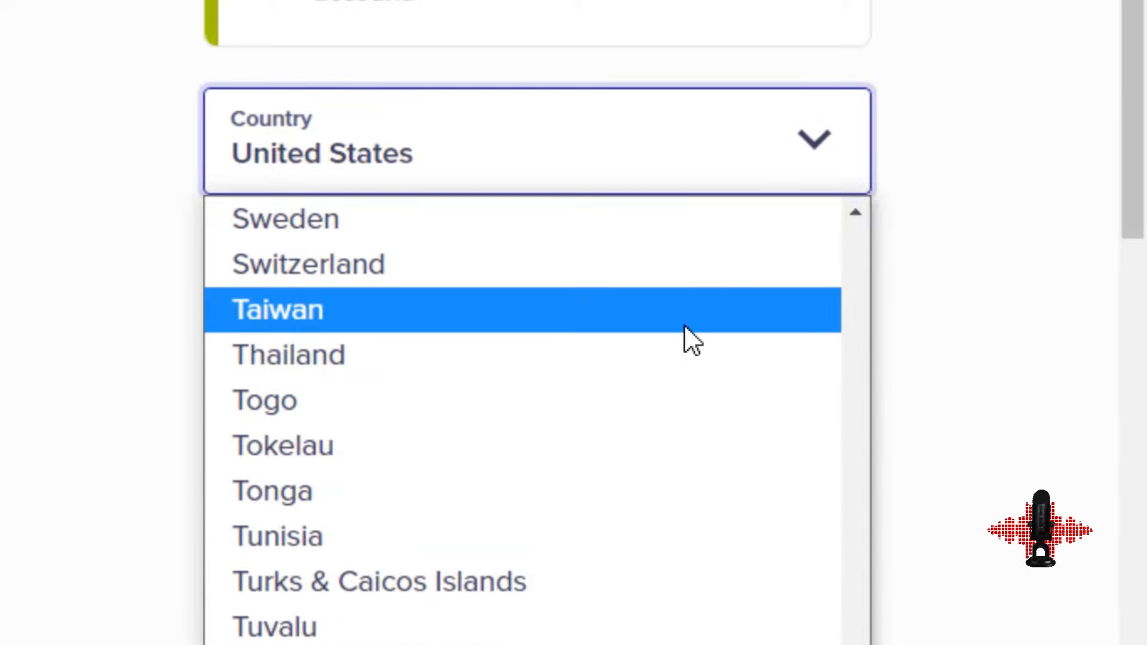
{"action": "scroll", "scroll_direction": "down", "scroll_amount": 3}
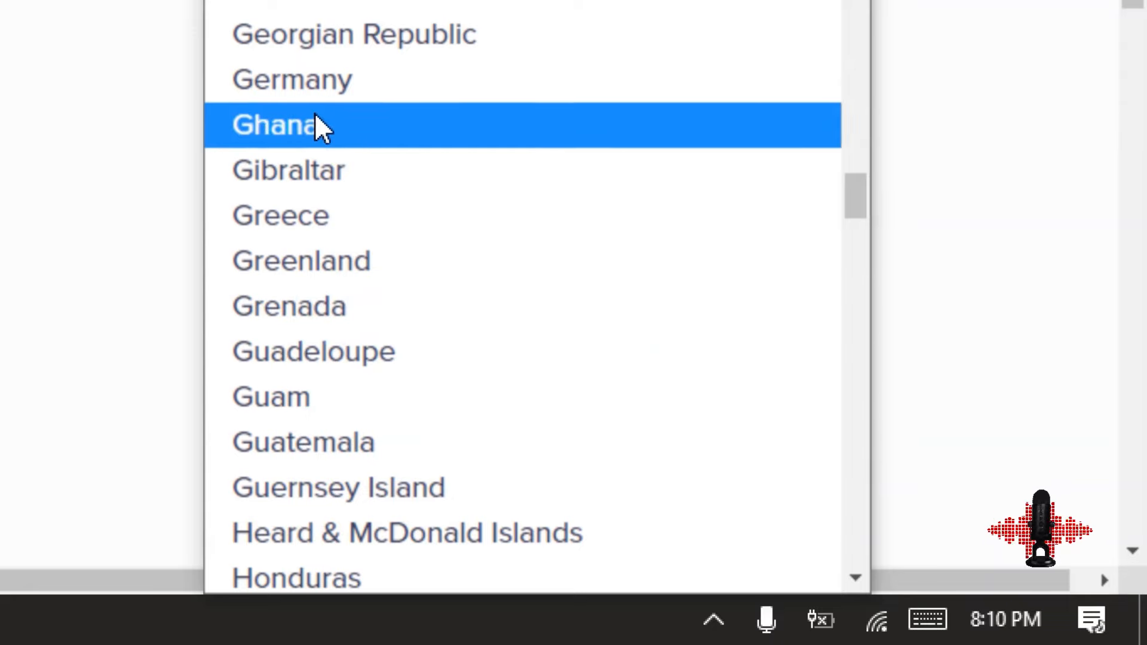
{"action": "mouse_move", "coordinate": [296, 143]}
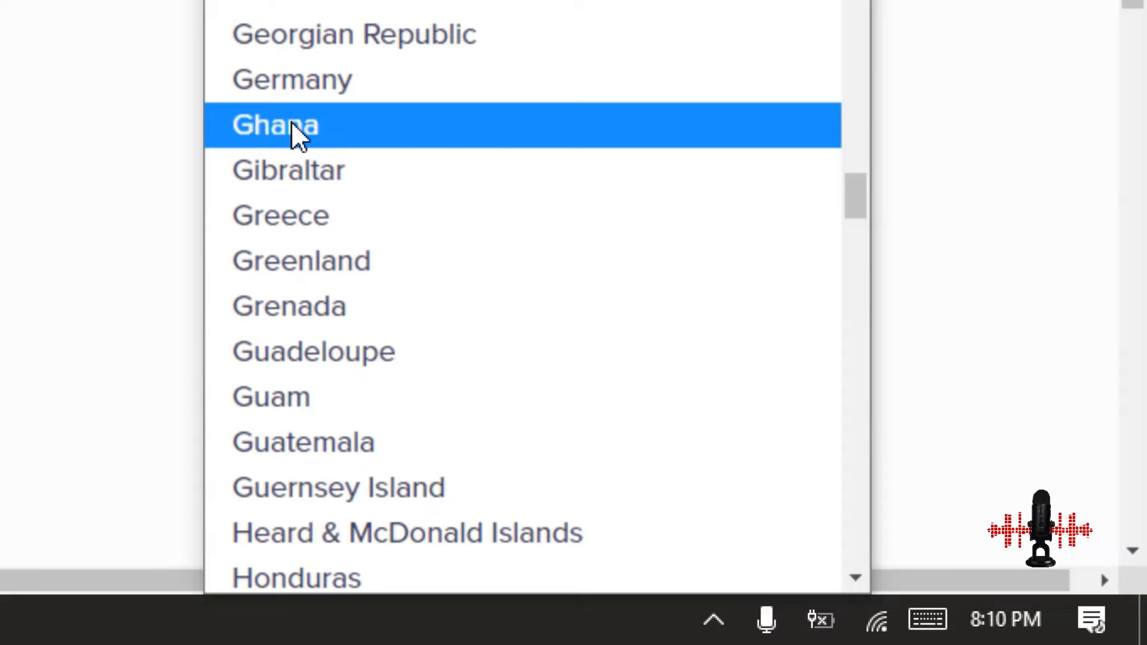
{"action": "left_click", "coordinate": [275, 124]}
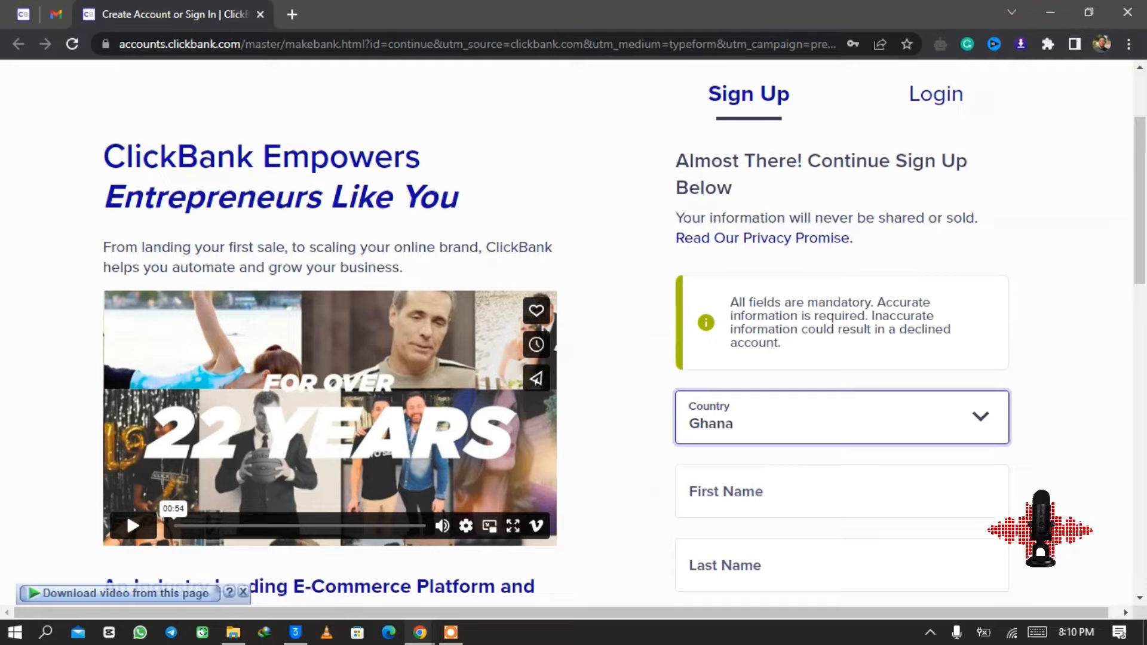
{"action": "left_click", "coordinate": [841, 491]}
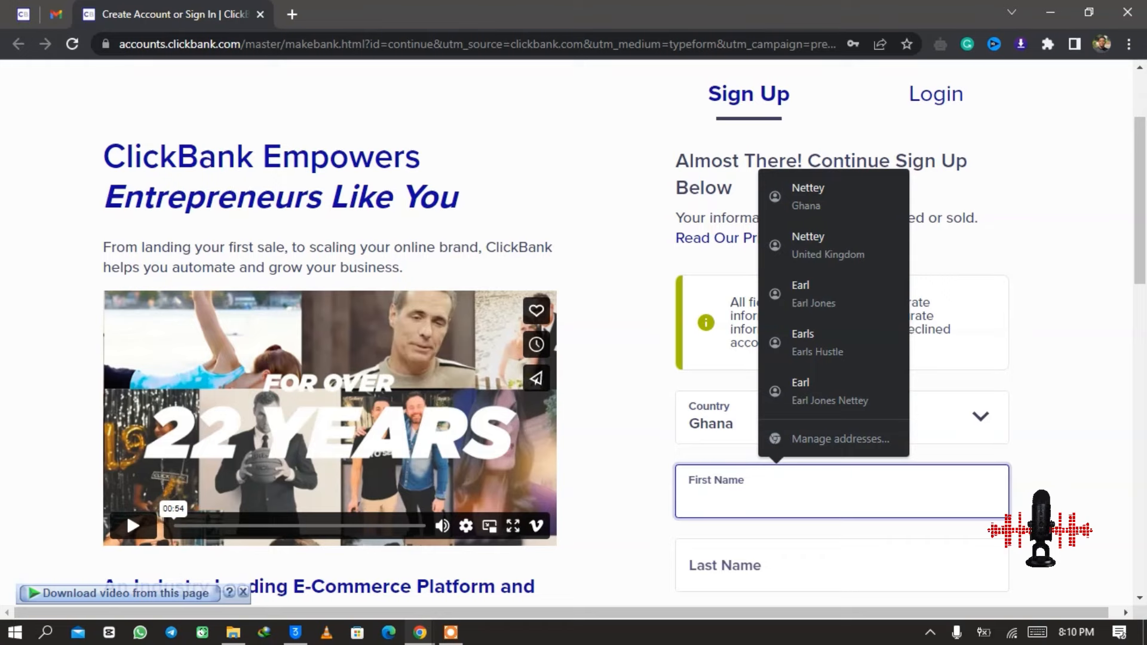
{"action": "left_click", "coordinate": [812, 294]}
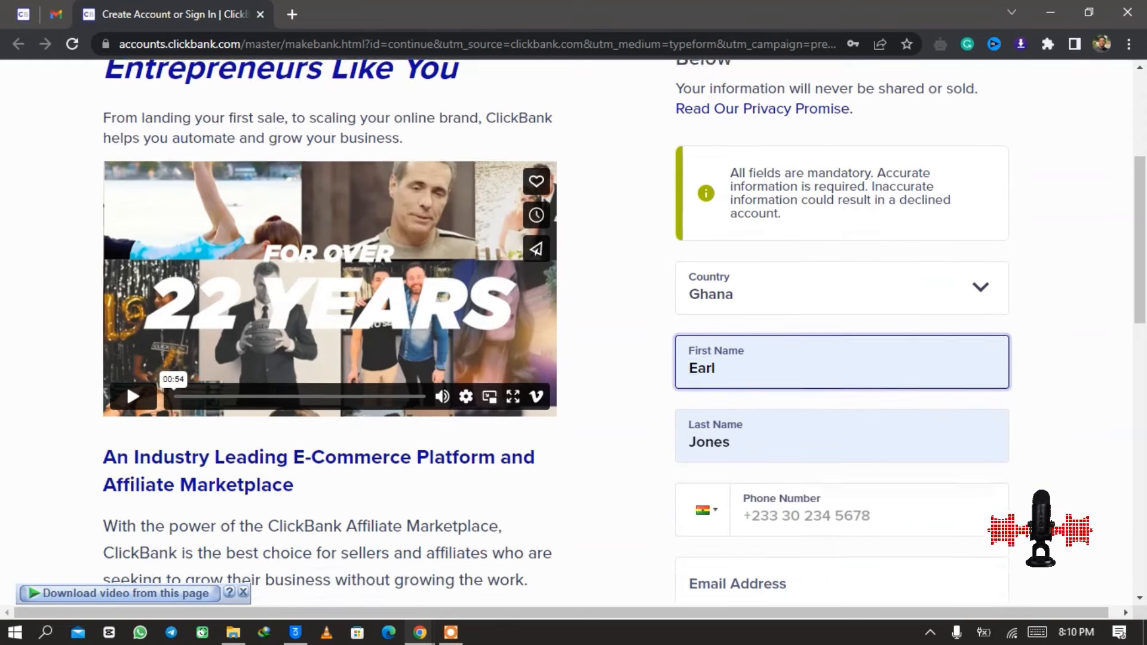
{"action": "scroll", "scroll_direction": "down", "scroll_amount": 3}
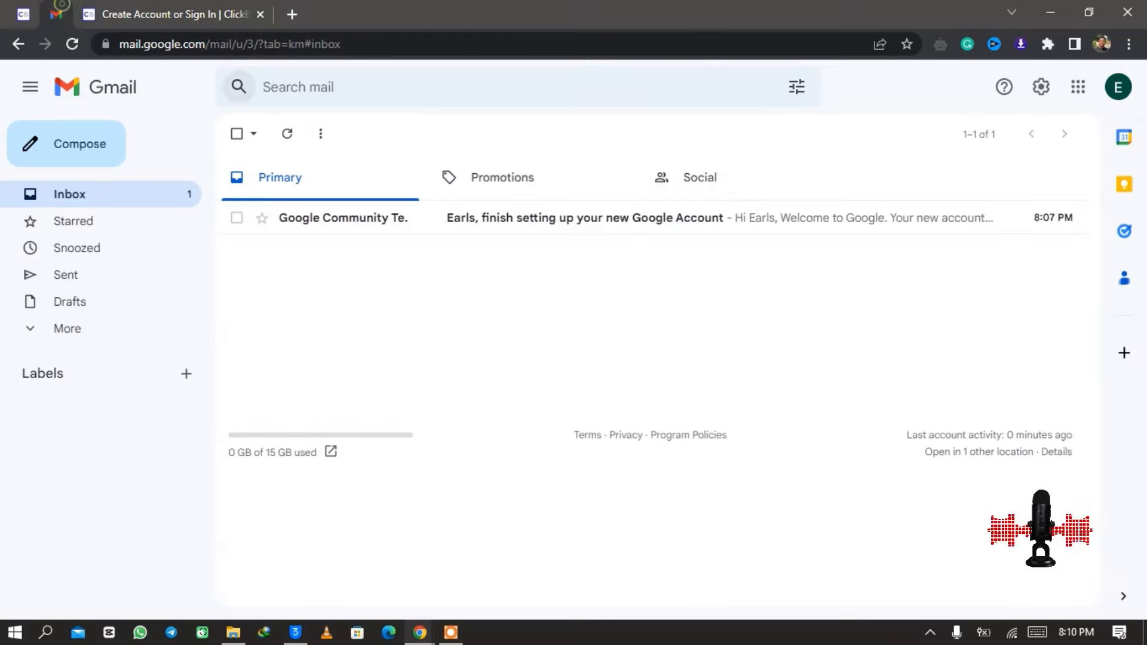
View the signed-in Google account's details in Gmail to confirm its email address
{"action": "left_click", "coordinate": [1118, 86]}
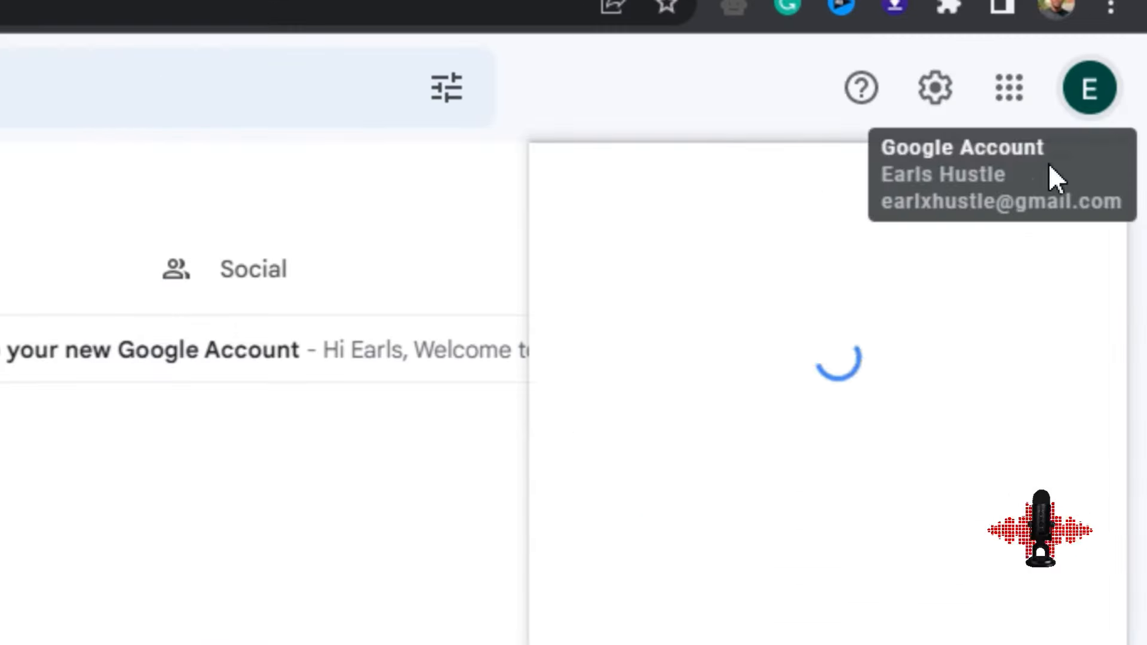
{"action": "left_click", "coordinate": [1090, 87]}
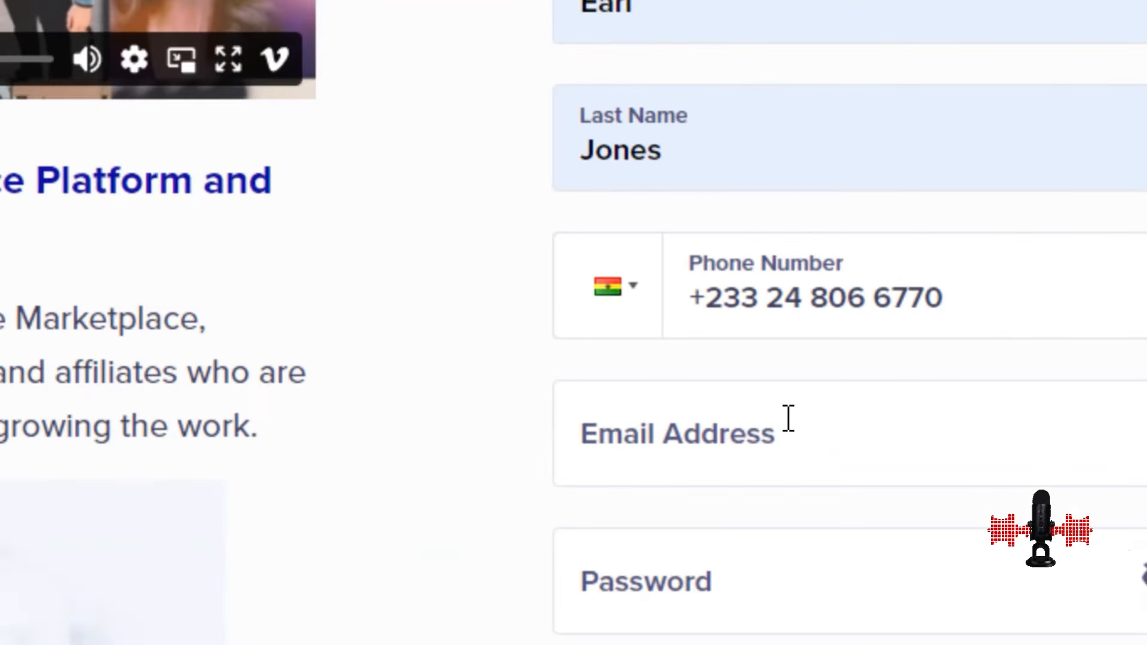
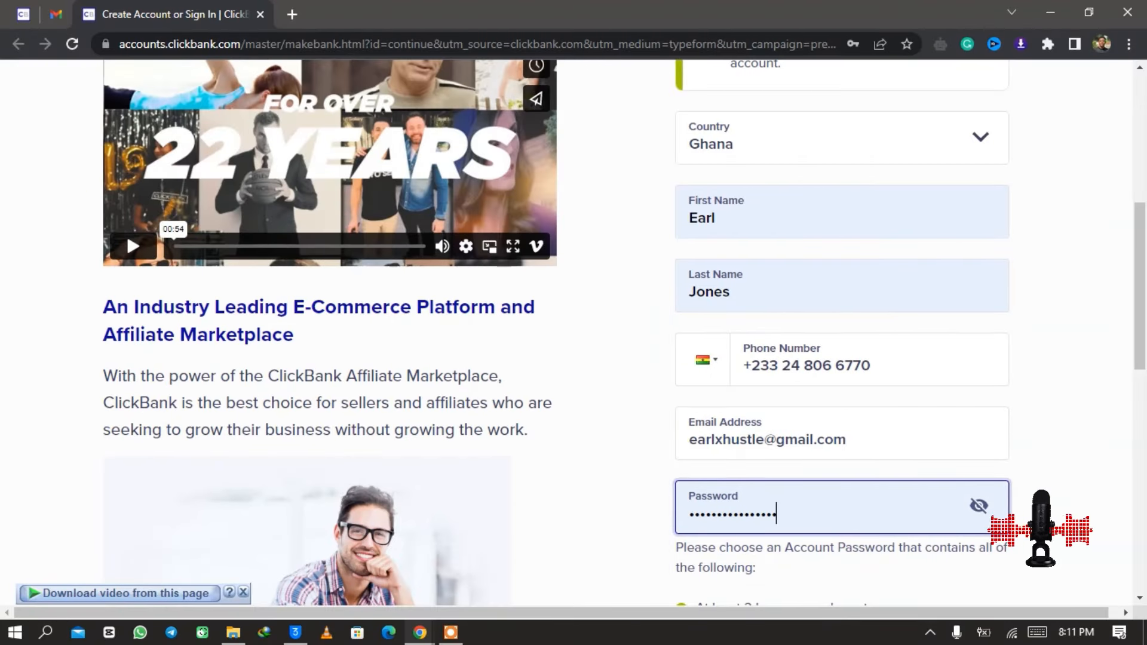
{"action": "scroll", "scroll_direction": "down", "scroll_amount": 3}
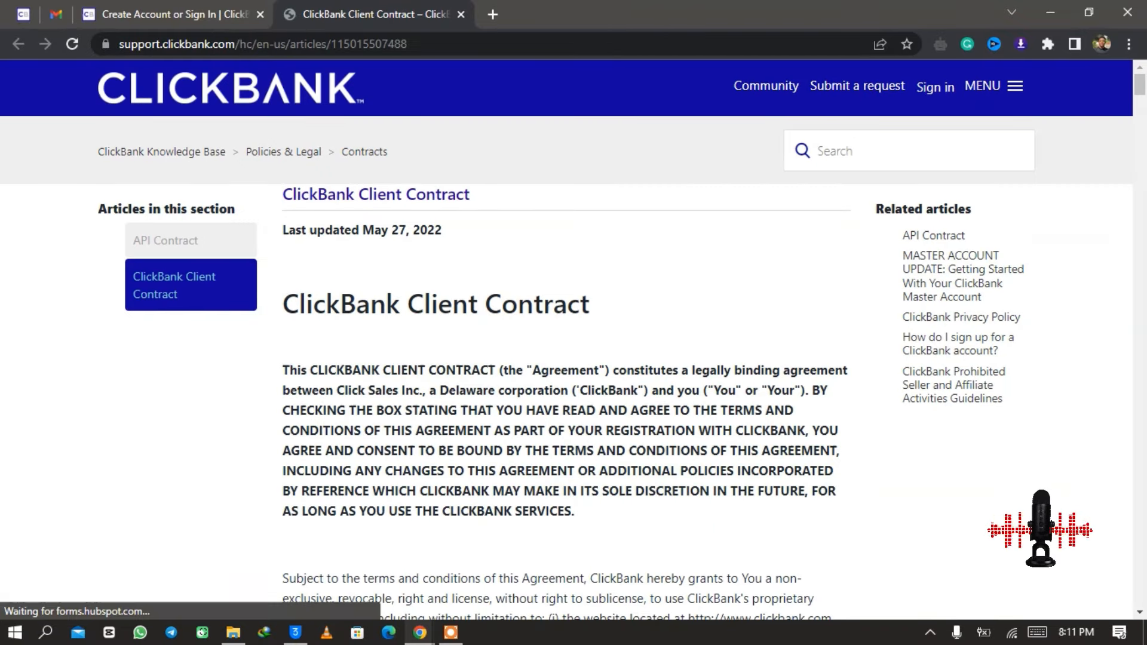
Scroll through the Client Contract and return to the Create Account form
{"action": "scroll", "scroll_direction": "down", "scroll_amount": 3}
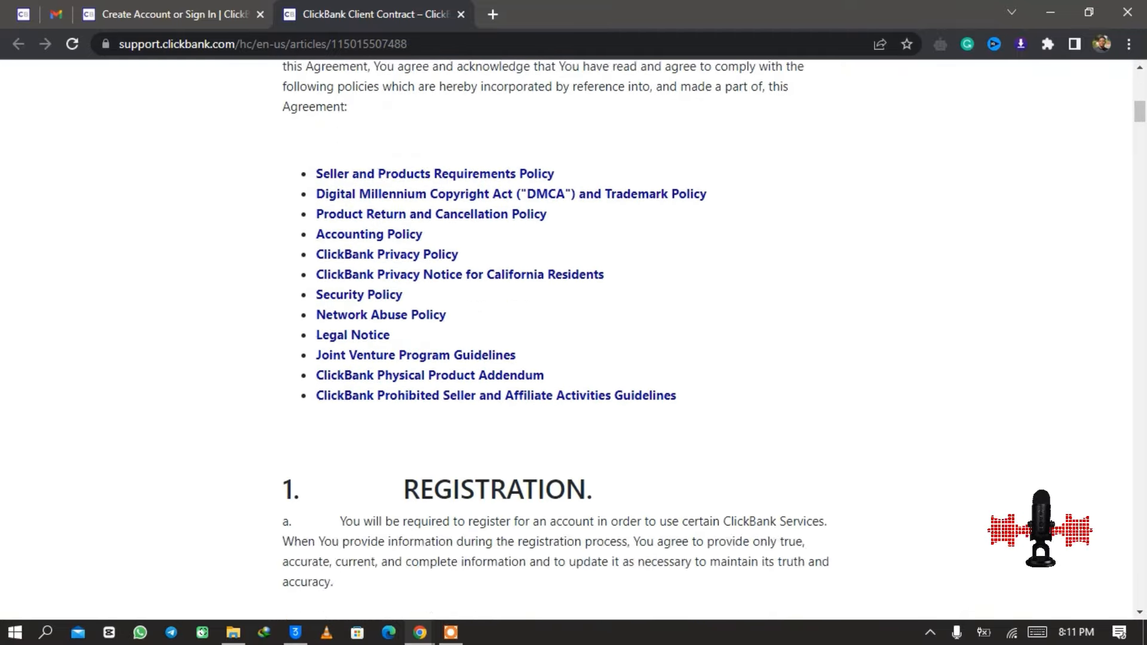
{"action": "scroll", "scroll_direction": "down", "scroll_amount": 3}
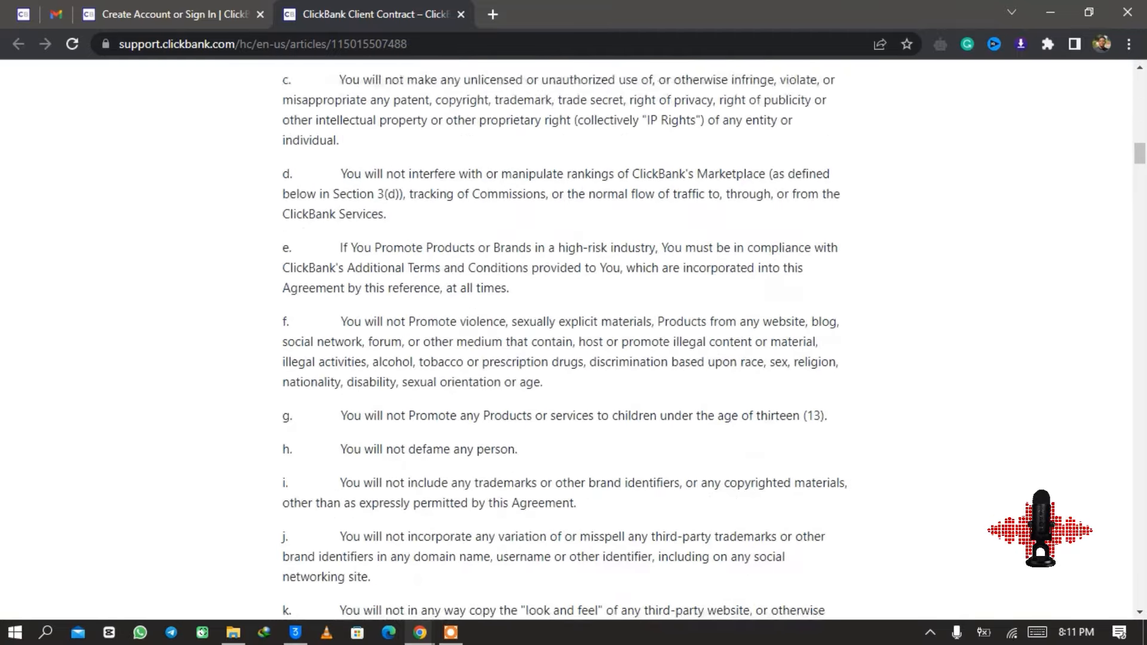
{"action": "scroll", "scroll_direction": "down", "scroll_amount": 3}
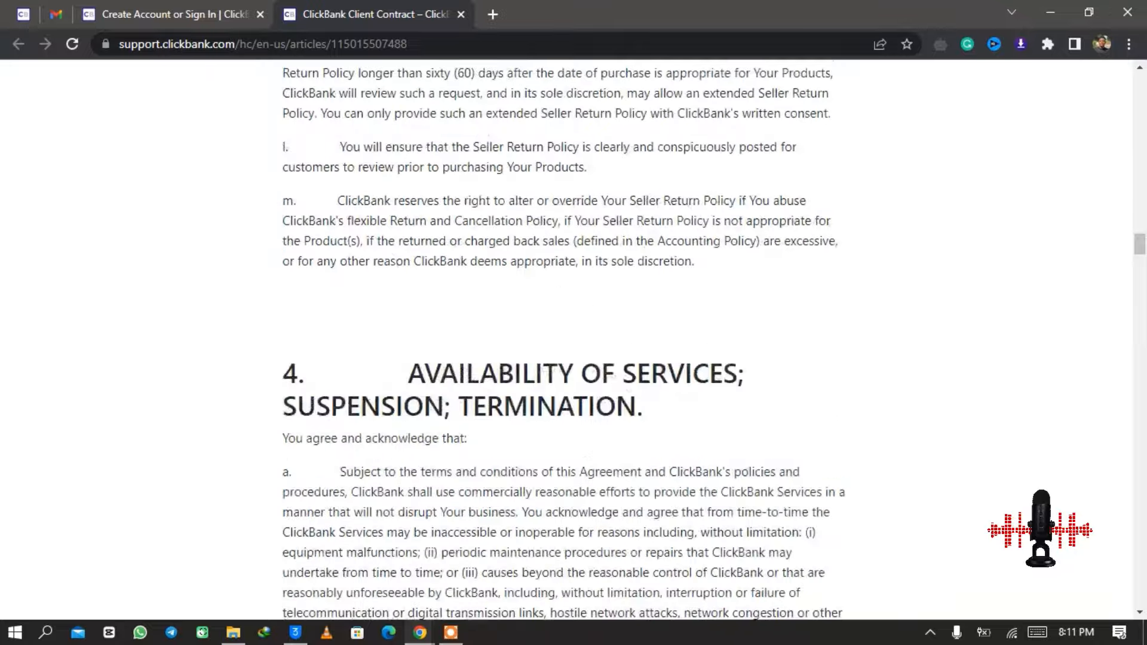
{"action": "scroll", "scroll_direction": "down", "scroll_amount": 3}
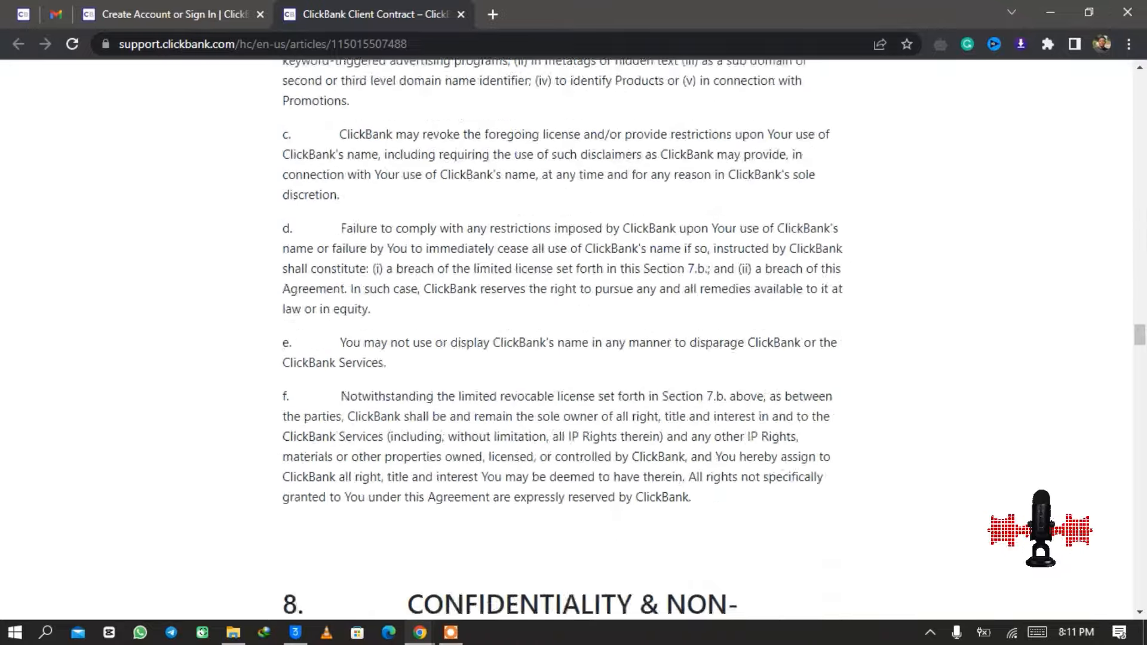
{"action": "scroll", "scroll_direction": "down", "scroll_amount": 3}
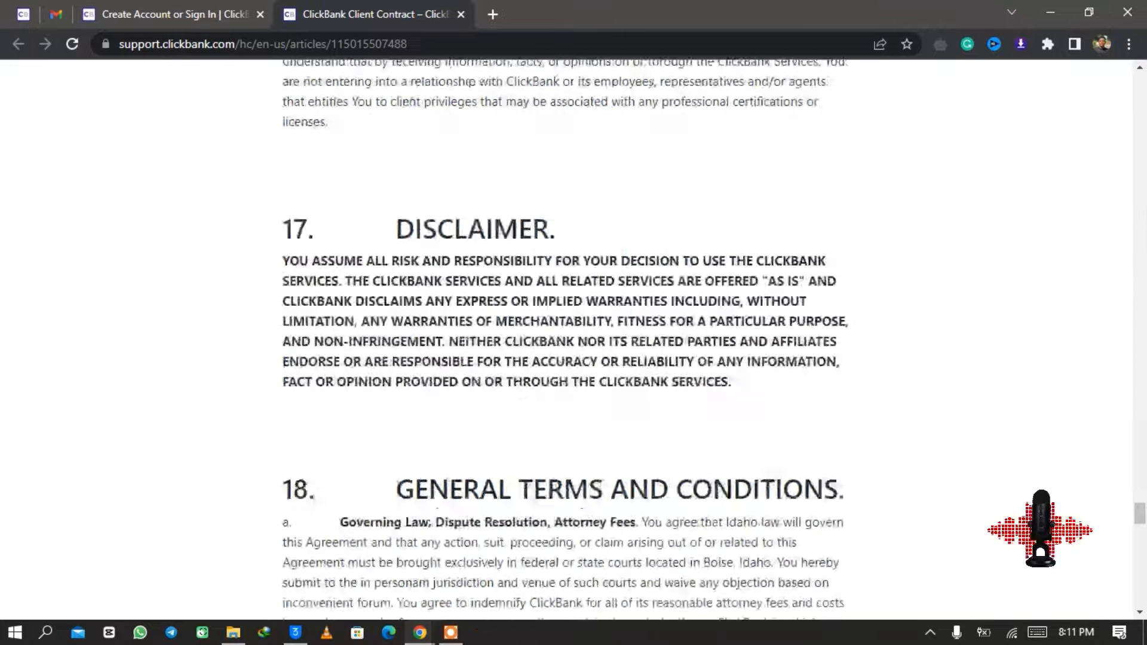
{"action": "scroll", "scroll_direction": "down", "scroll_amount": 3}
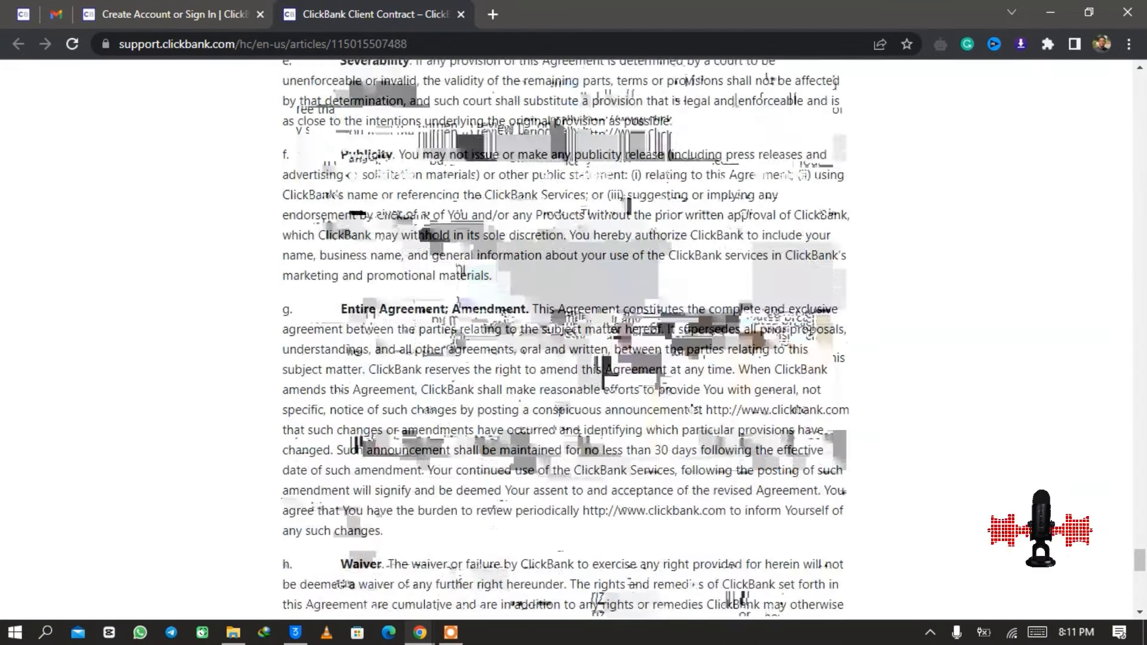
{"action": "left_click", "coordinate": [173, 15]}
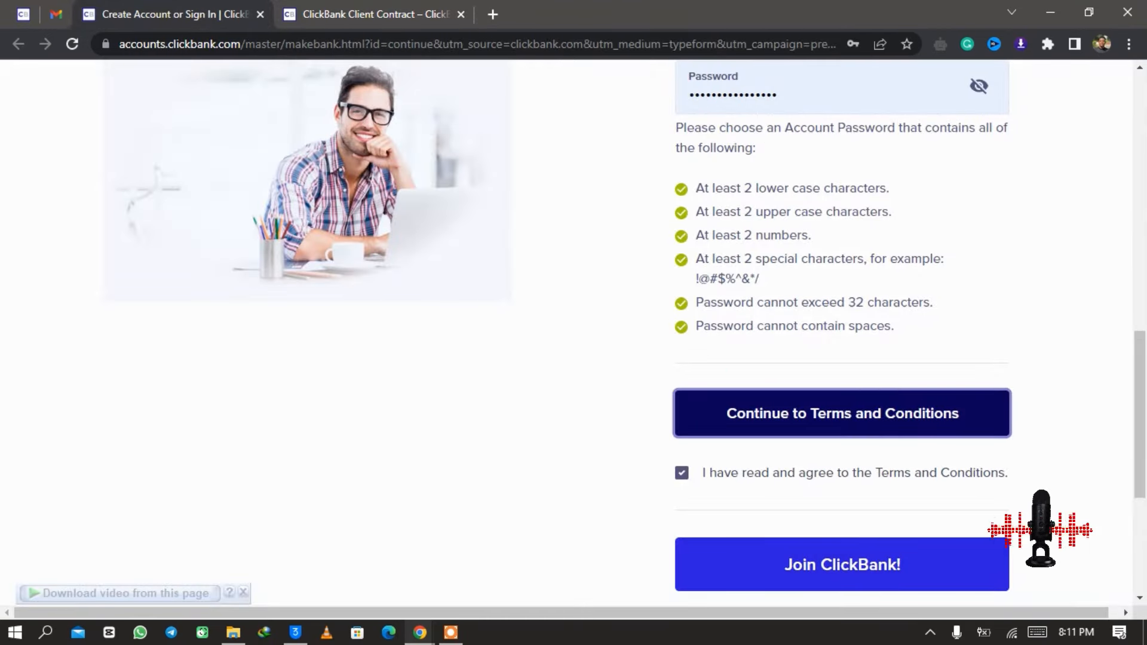
Submit the sign-up with Join ClickBank! so the new account's dashboard loads
{"action": "scroll", "scroll_direction": "down", "scroll_amount": 3}
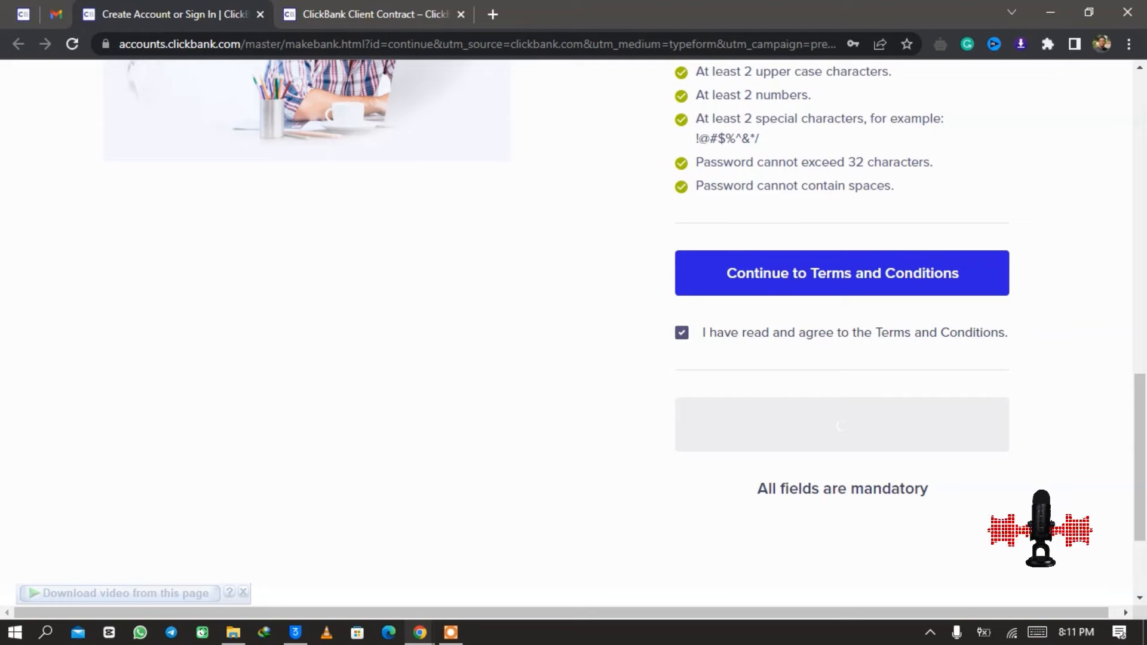
{"action": "scroll", "scroll_direction": "up", "scroll_amount": 3}
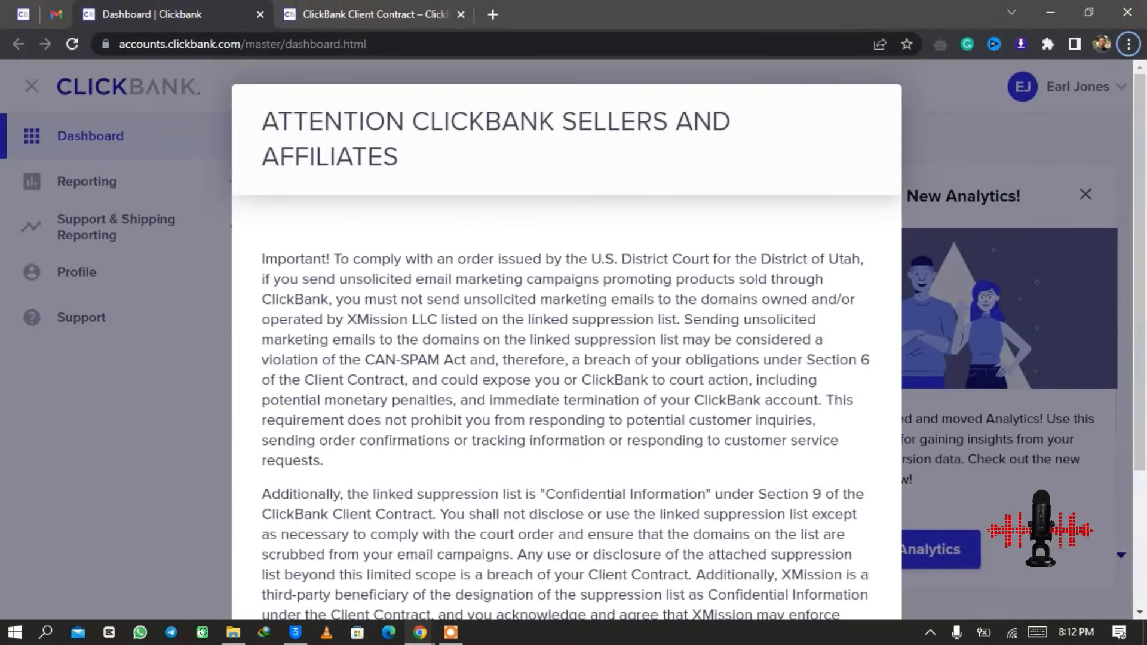
Accept the sellers-and-affiliates notice and download the suppression list
{"action": "scroll", "scroll_direction": "down", "scroll_amount": 3}
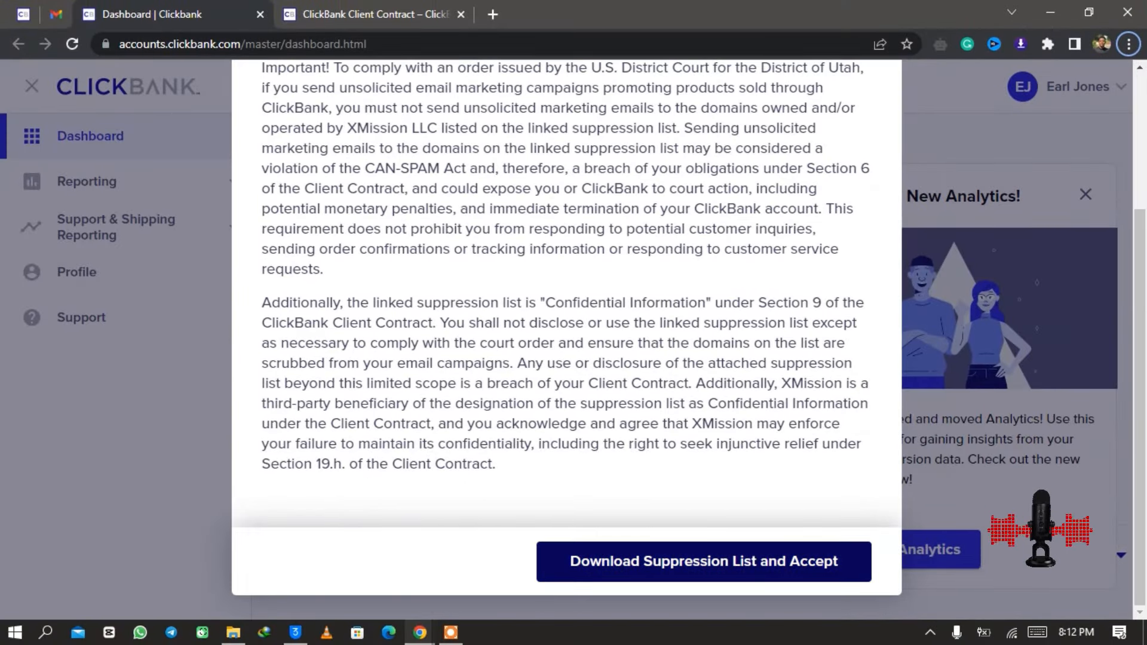
{"action": "left_click", "coordinate": [702, 562]}
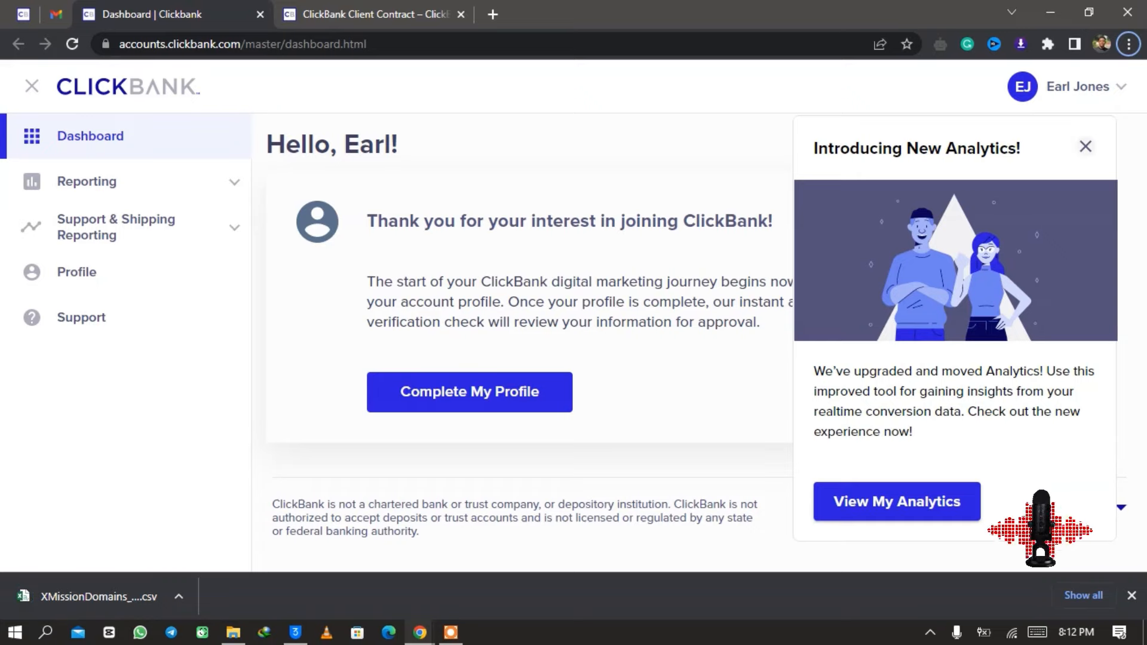
Start Complete My Profile from the dashboard prompt
{"action": "left_click", "coordinate": [1085, 146]}
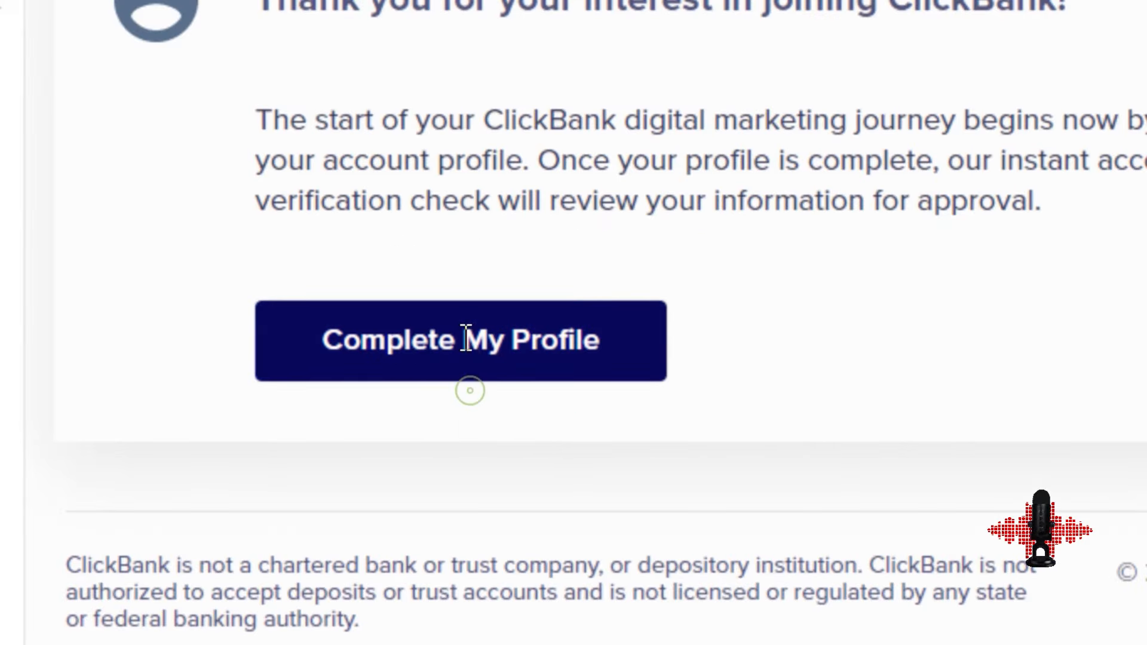
{"action": "left_click", "coordinate": [460, 341]}
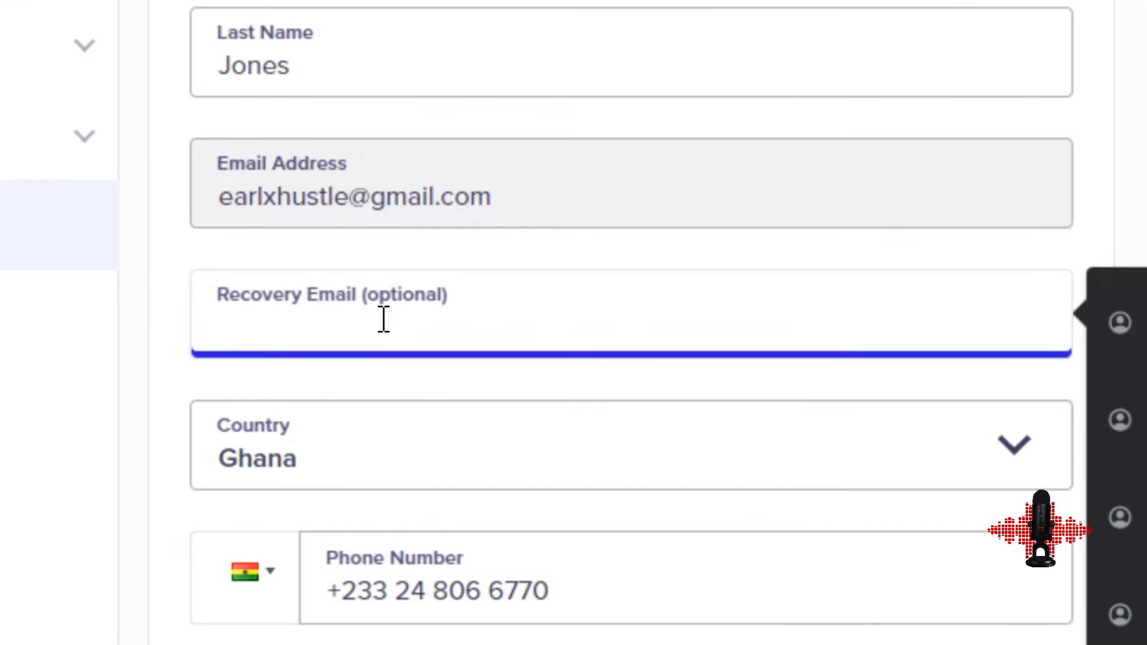
Add the saved recovery email and reset the country to Ghana
{"action": "type", "text": "ear"}
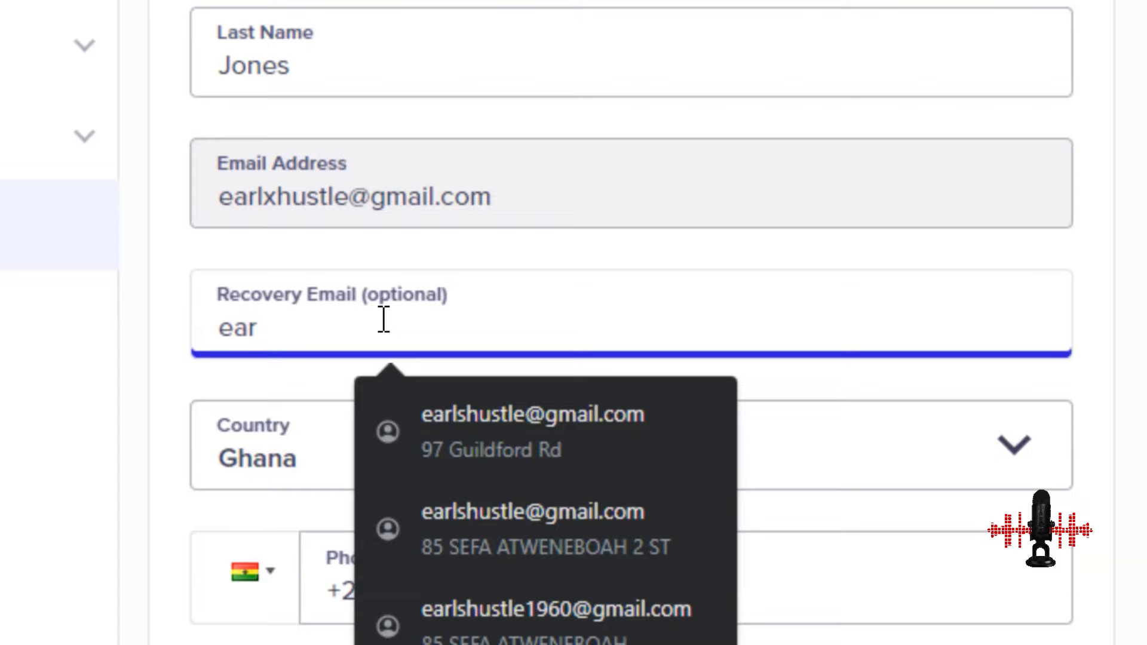
{"action": "left_click", "coordinate": [532, 431]}
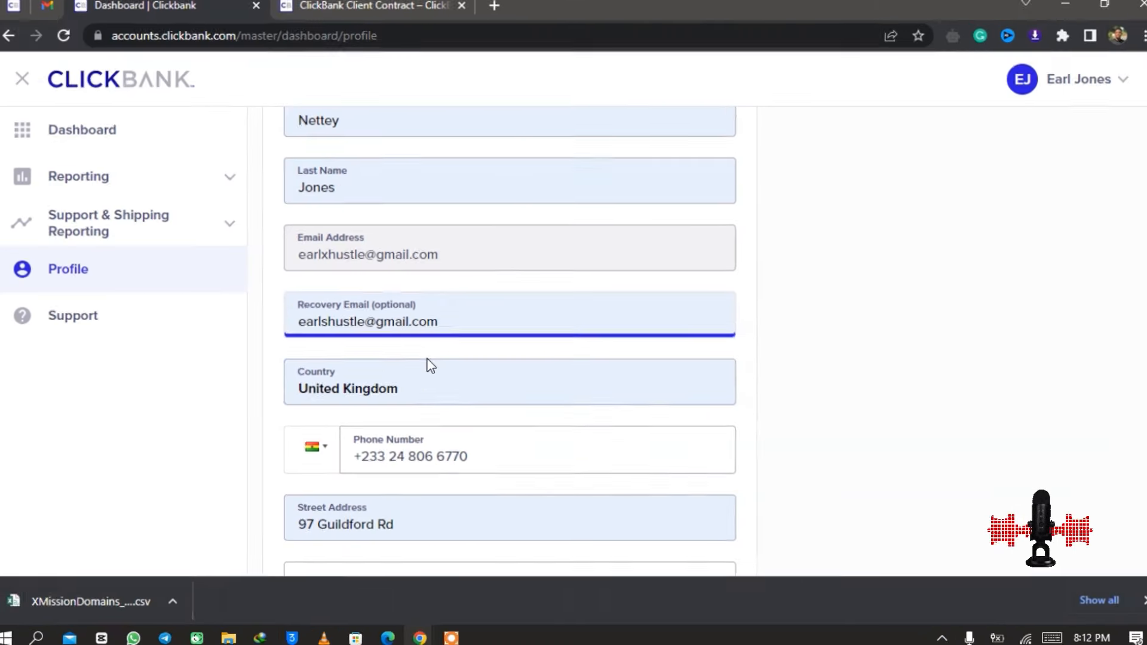
{"action": "left_click", "coordinate": [509, 388]}
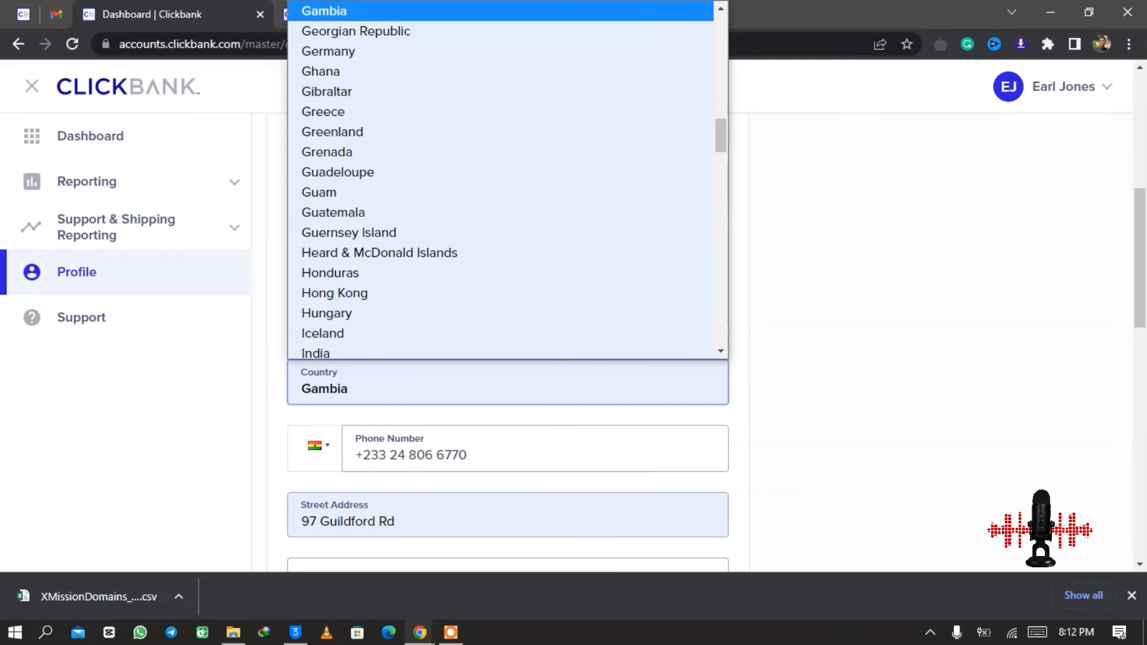
{"action": "left_click", "coordinate": [320, 70]}
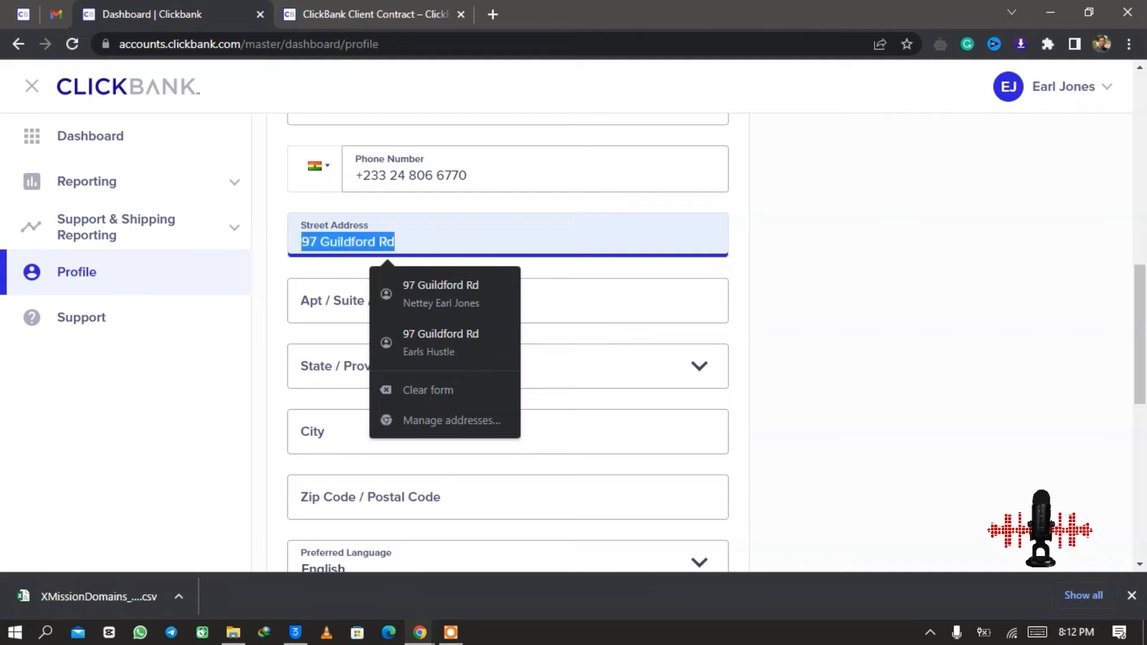
Fill the street address, set region GREATER ACCRA and city Accra
{"action": "type", "text": "S"}
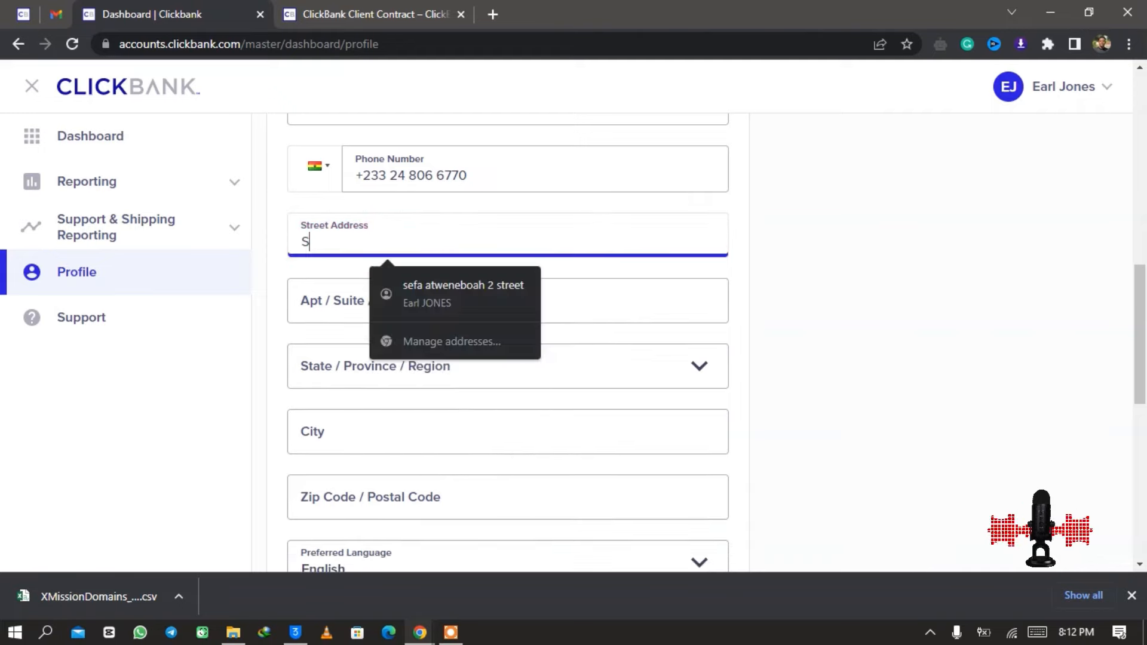
{"action": "left_click", "coordinate": [463, 284]}
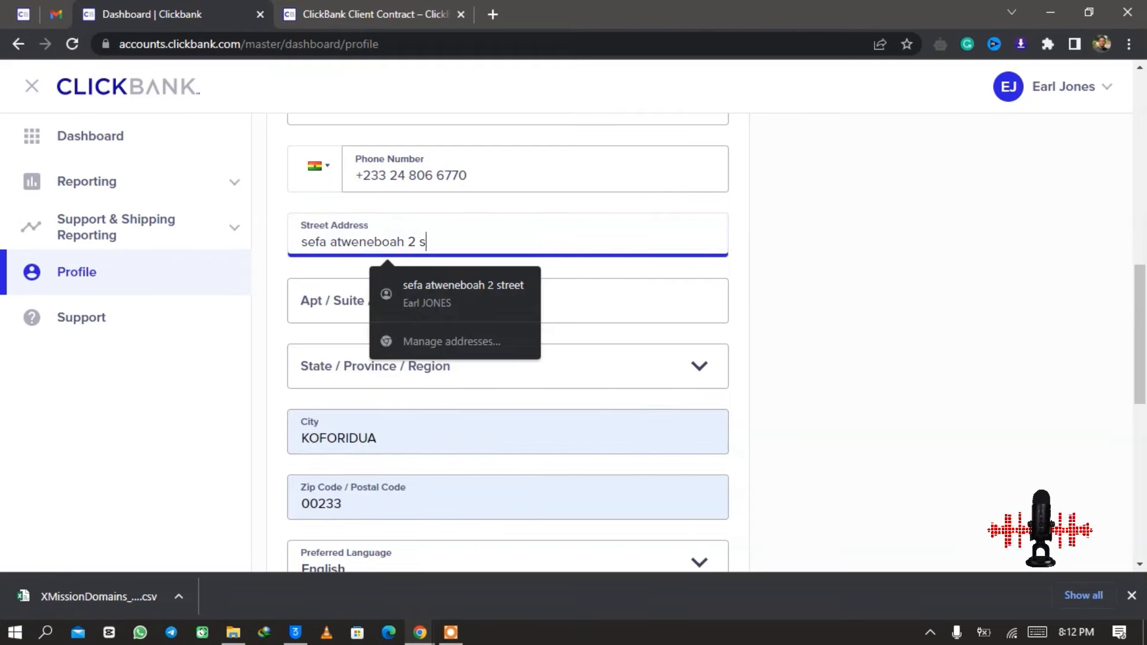
{"action": "key", "text": "Backspace"}
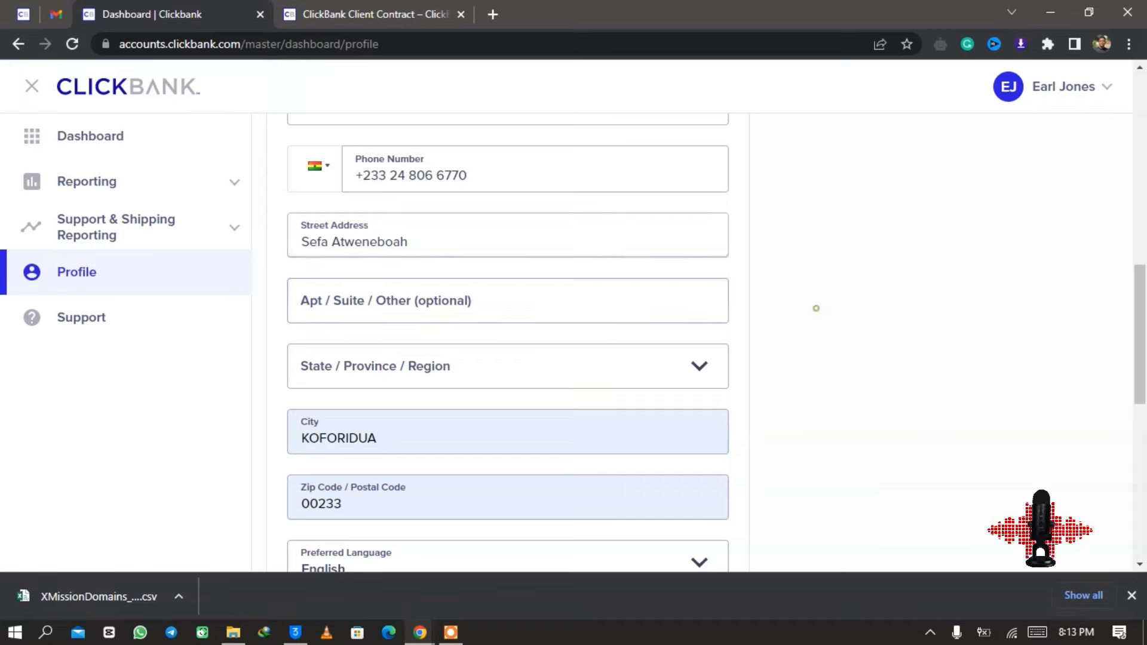
{"action": "left_click", "coordinate": [506, 366]}
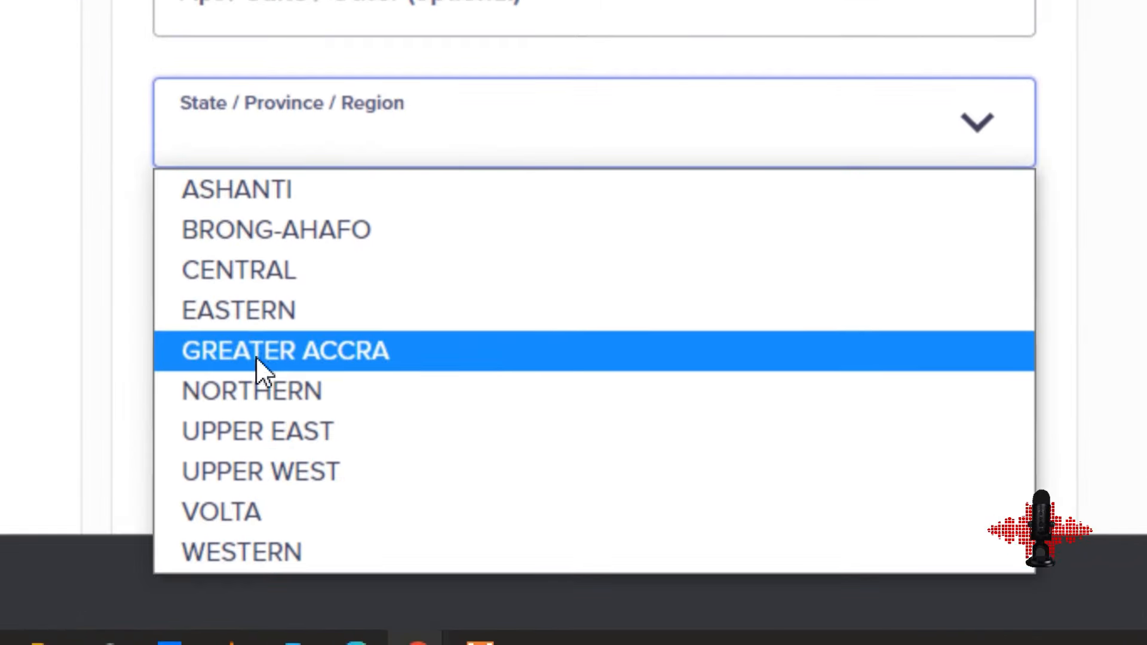
{"action": "mouse_move", "coordinate": [271, 392]}
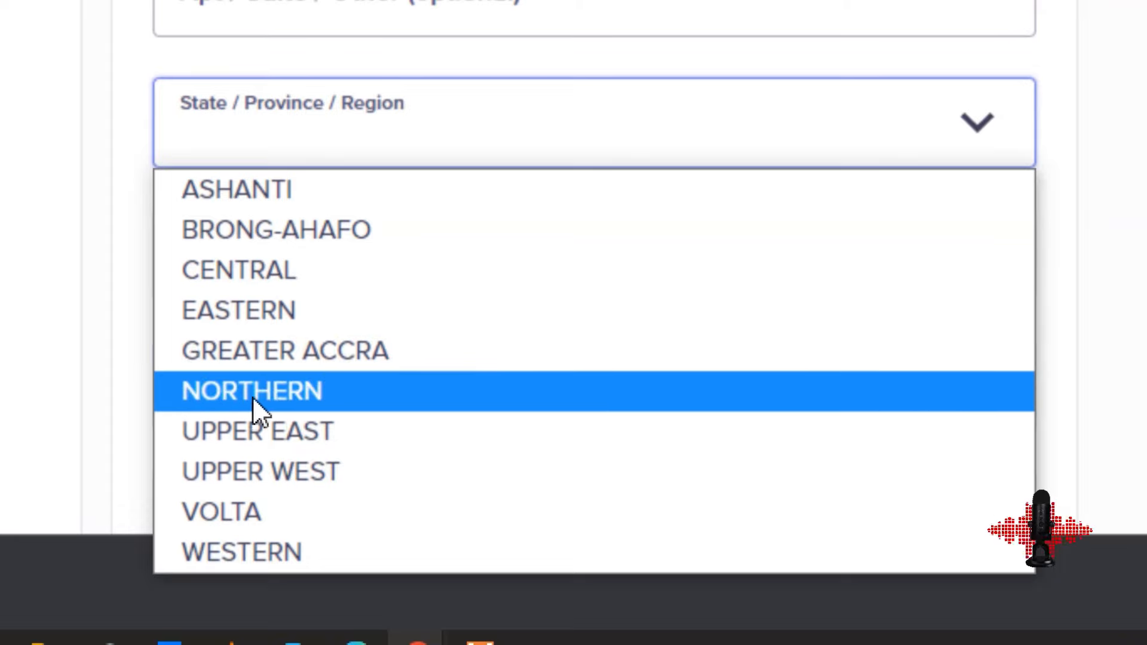
{"action": "left_click", "coordinate": [284, 350]}
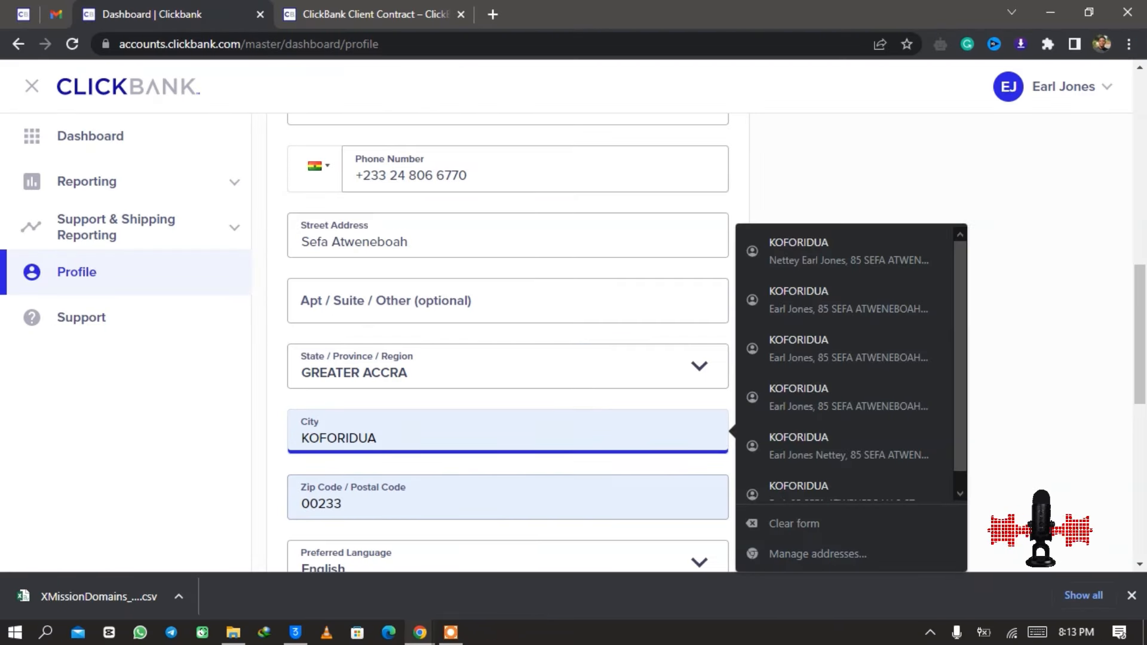
{"action": "key", "text": "Backspace"}
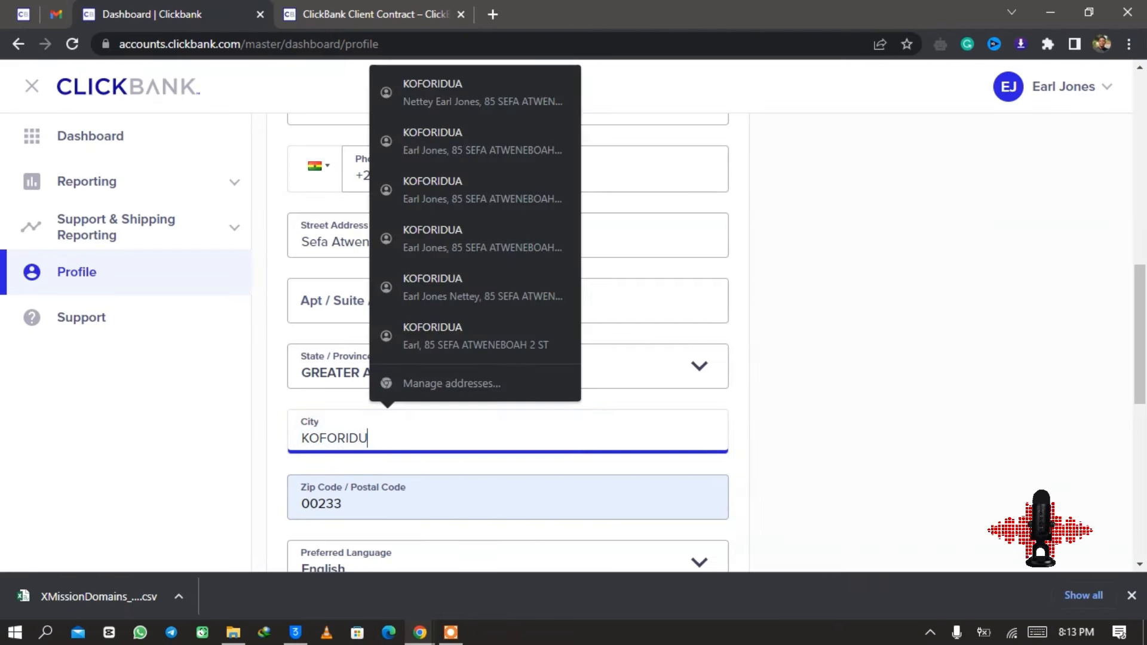
{"action": "type", "text": "Accr"}
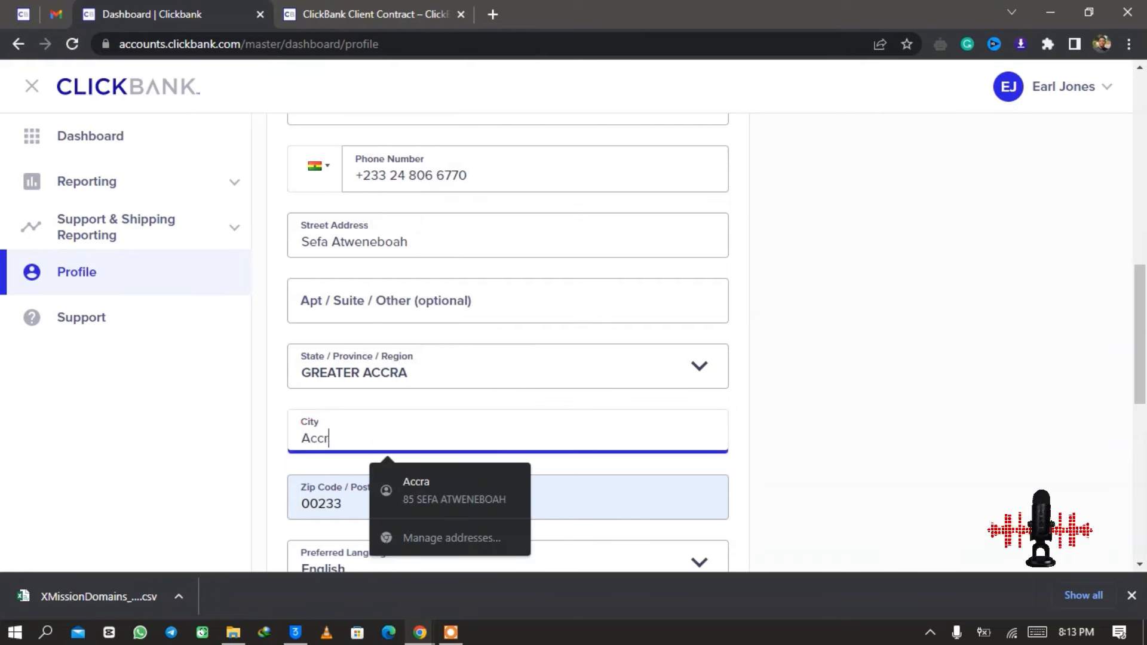
{"action": "left_click", "coordinate": [416, 481]}
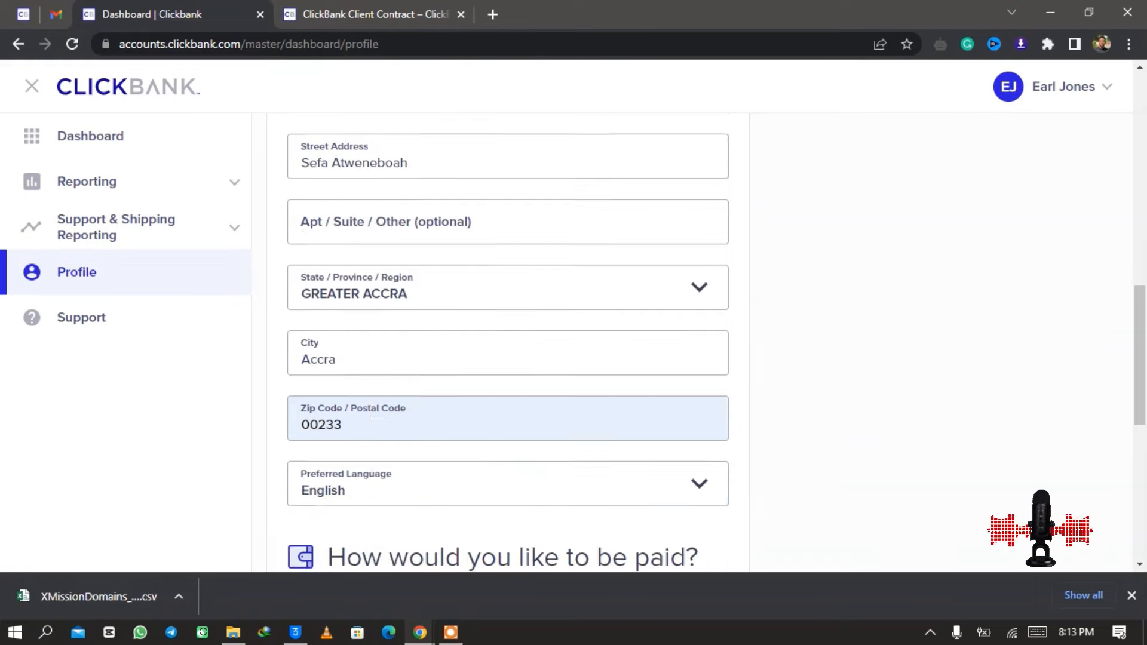
Set the goal to promoting products as an affiliate with $0 - $25K annual revenue
{"action": "scroll", "scroll_direction": "down", "scroll_amount": 3}
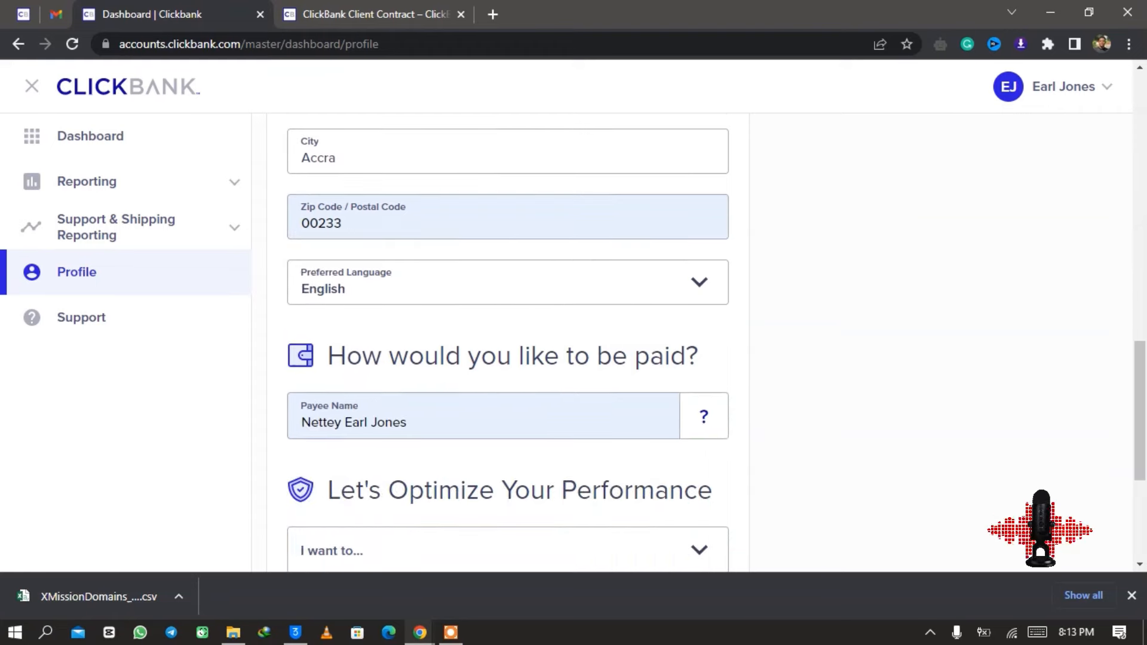
{"action": "scroll", "scroll_direction": "down", "scroll_amount": 3}
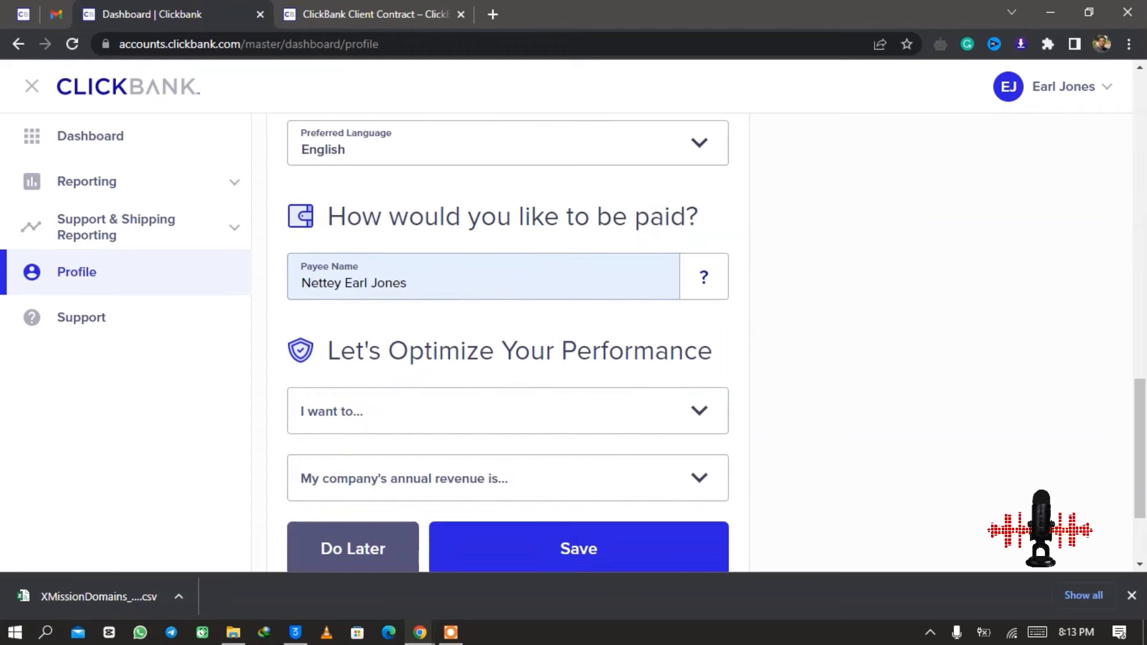
{"action": "scroll", "scroll_direction": "down", "scroll_amount": 3}
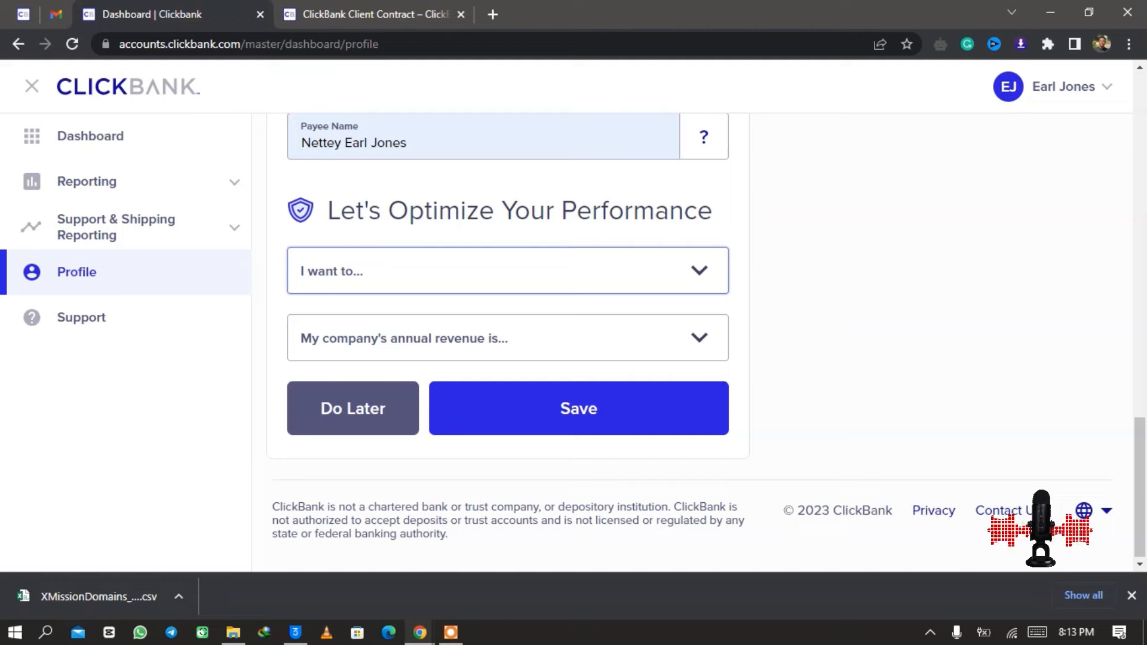
{"action": "left_click", "coordinate": [507, 270]}
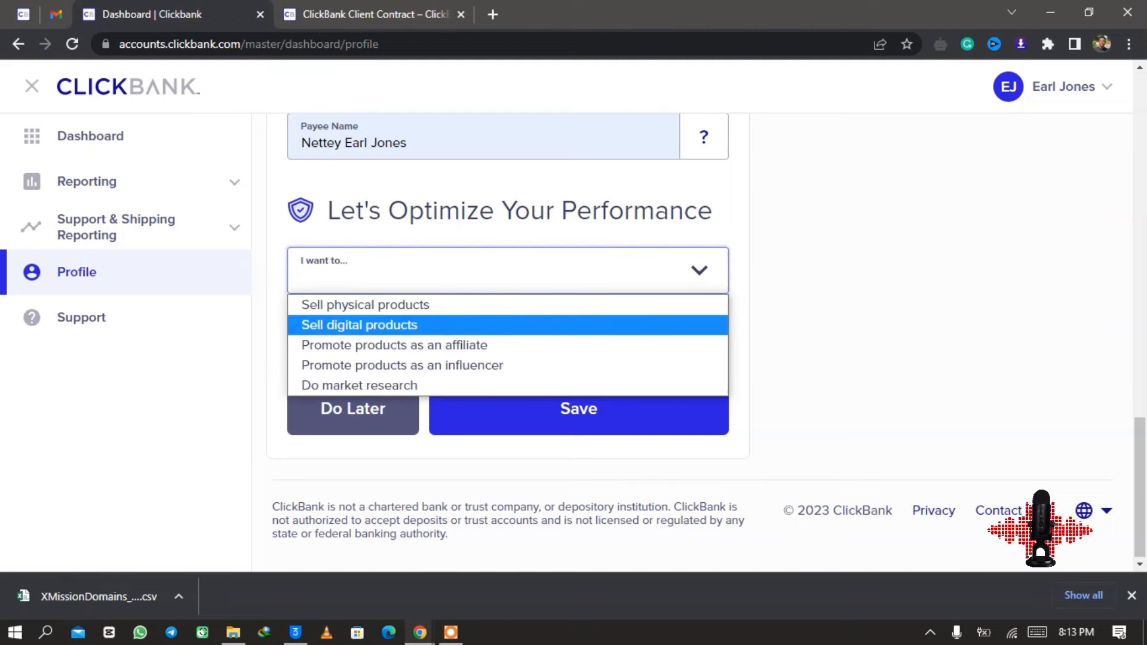
{"action": "mouse_move", "coordinate": [393, 344]}
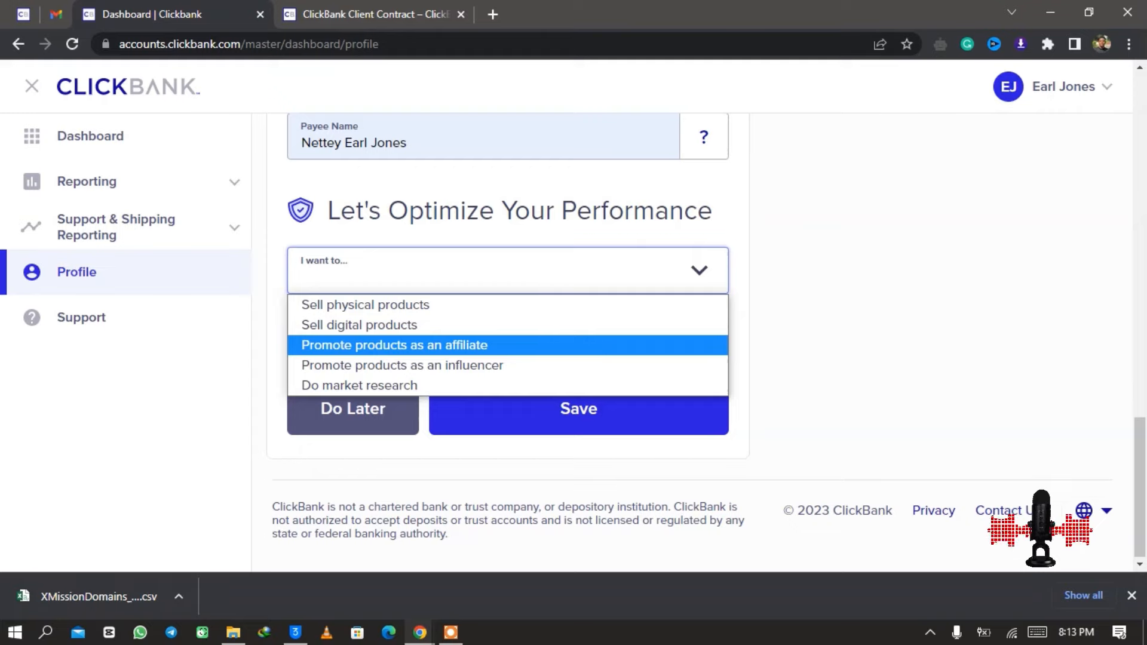
{"action": "left_click", "coordinate": [394, 345]}
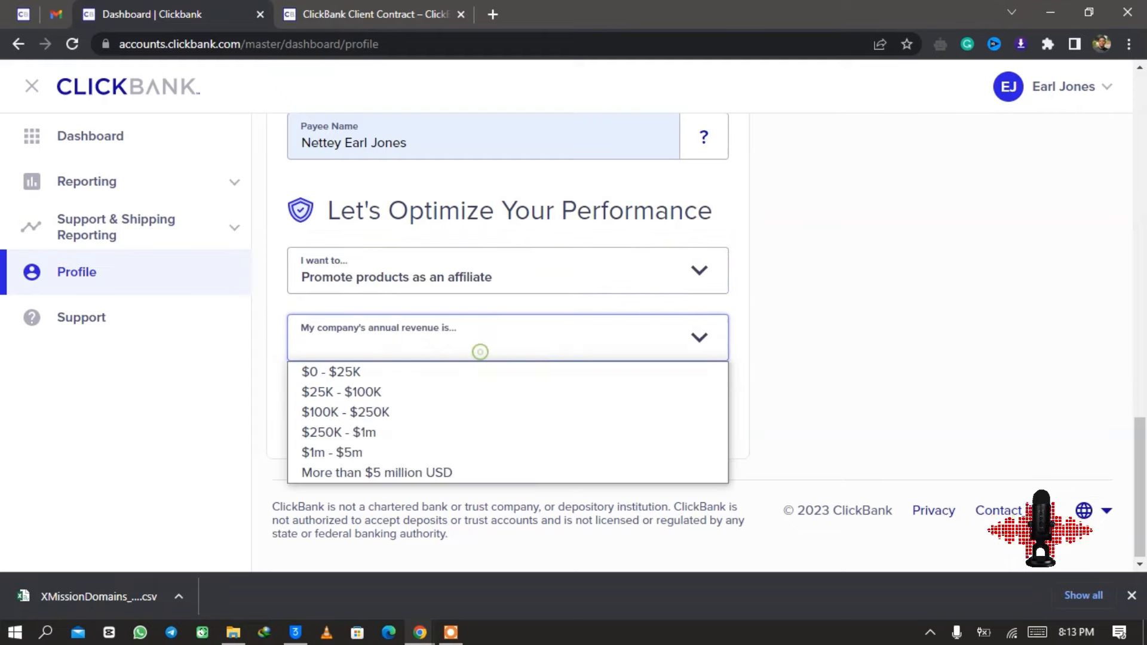
{"action": "left_click", "coordinate": [331, 372]}
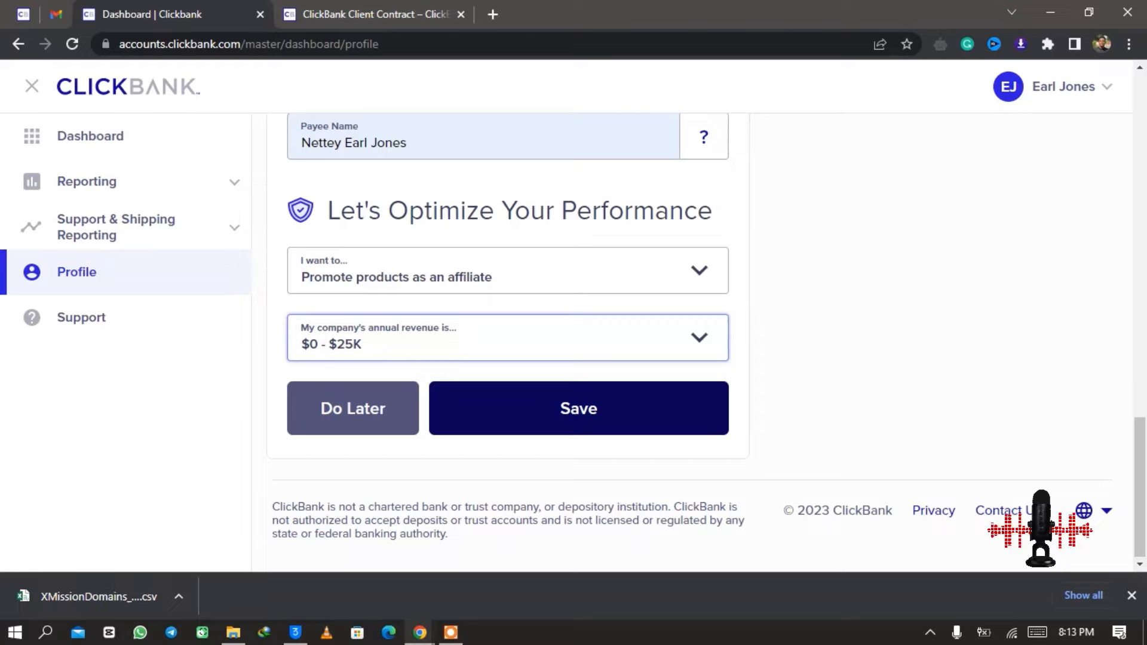
Save the profile, decline Chrome's address save, and go to Manage Nicknames
{"action": "left_click", "coordinate": [578, 409]}
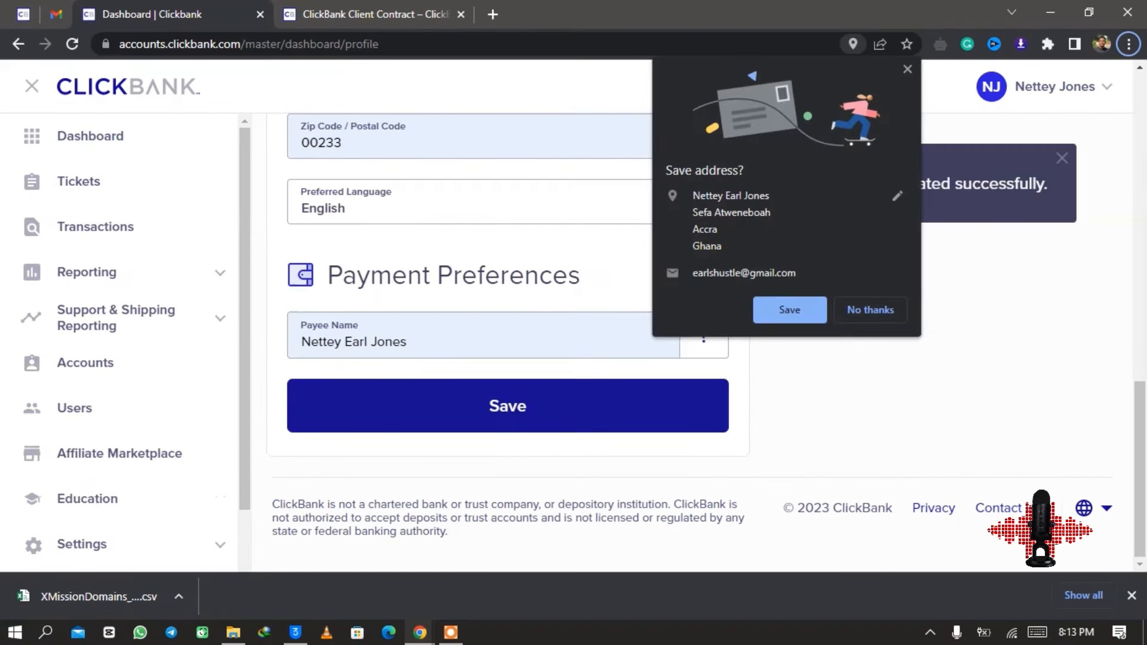
{"action": "left_click", "coordinate": [869, 310]}
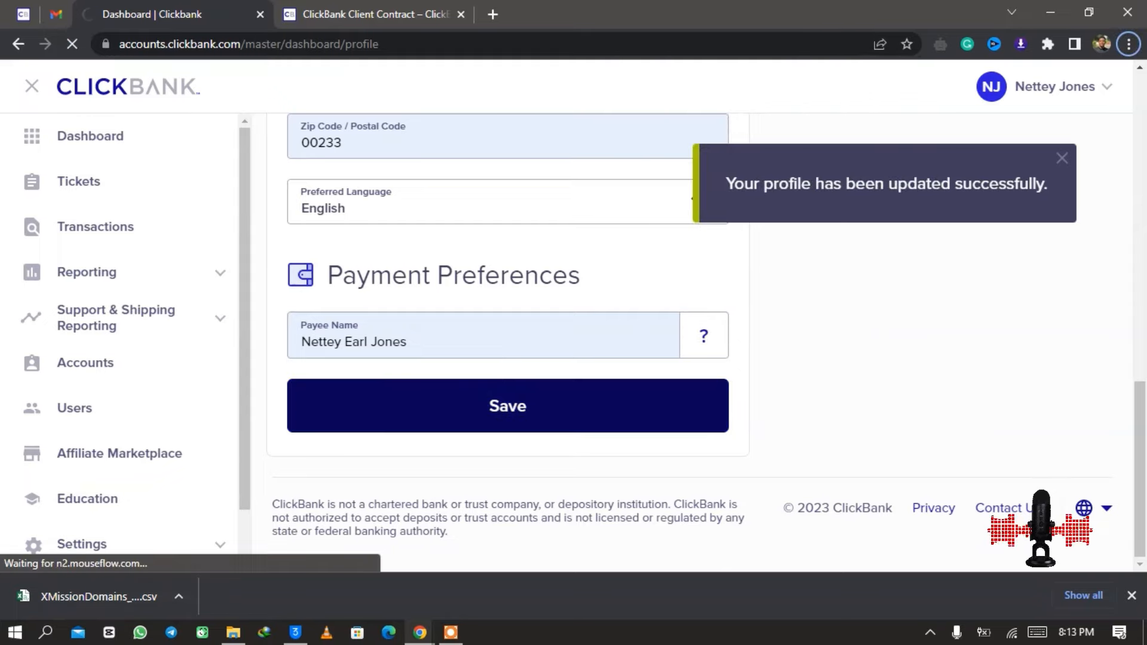
{"action": "left_click", "coordinate": [90, 137]}
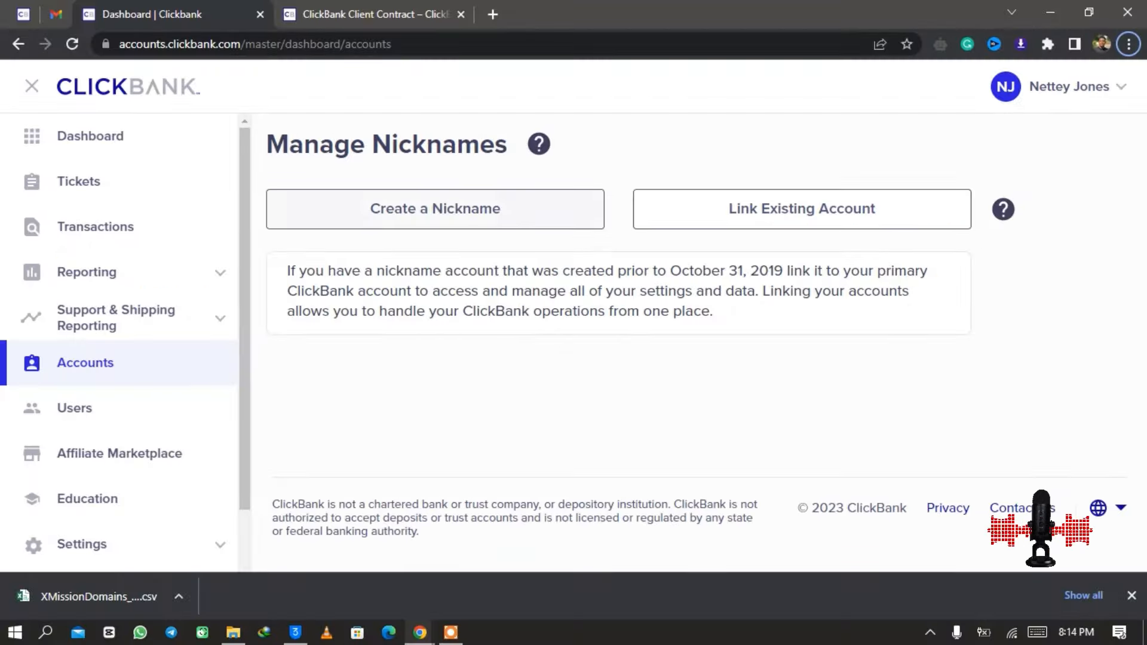
Enter earlhuxtle as the new nickname in the Create a Nickname dialog
{"action": "left_click", "coordinate": [435, 207]}
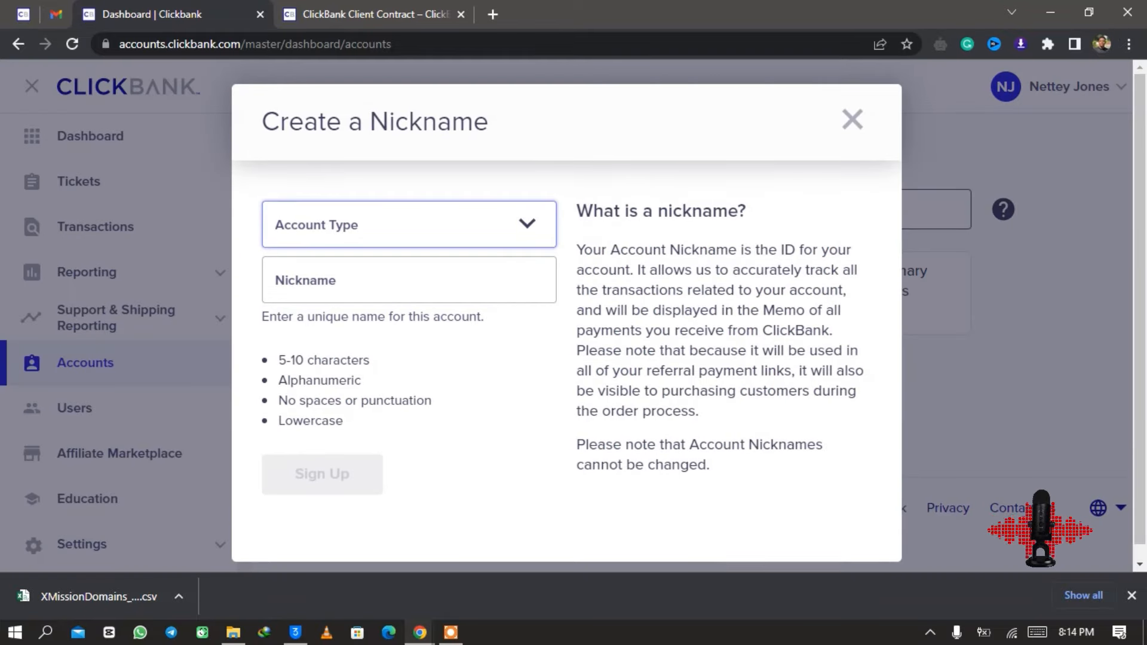
{"action": "type", "text": "earlxhustl"}
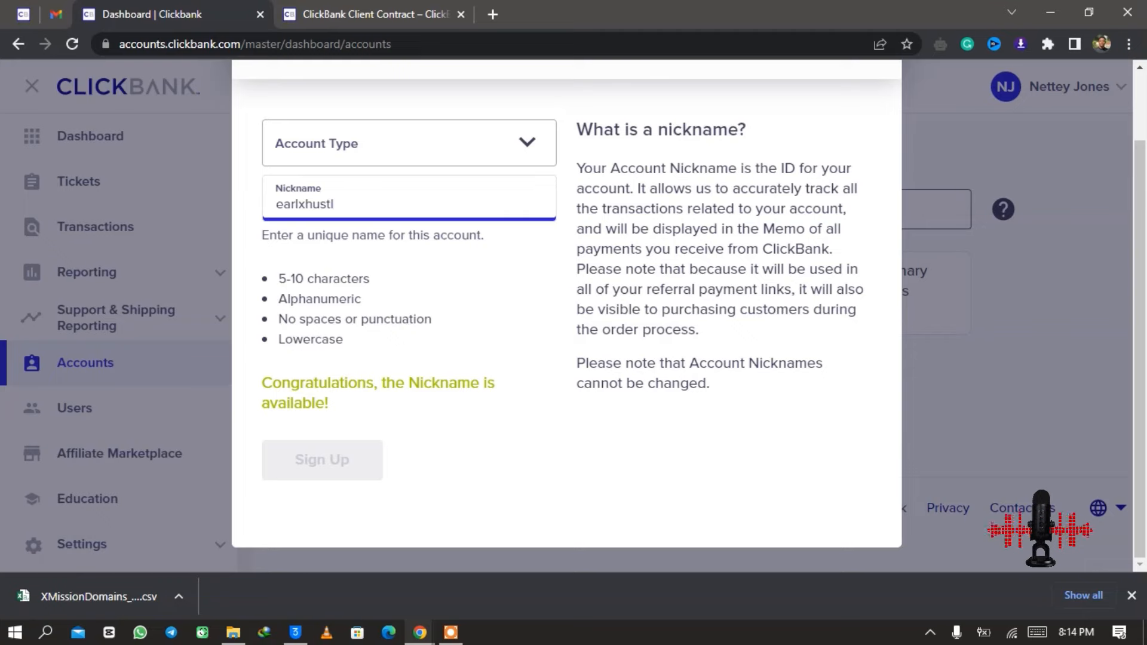
{"action": "type", "text": "e"}
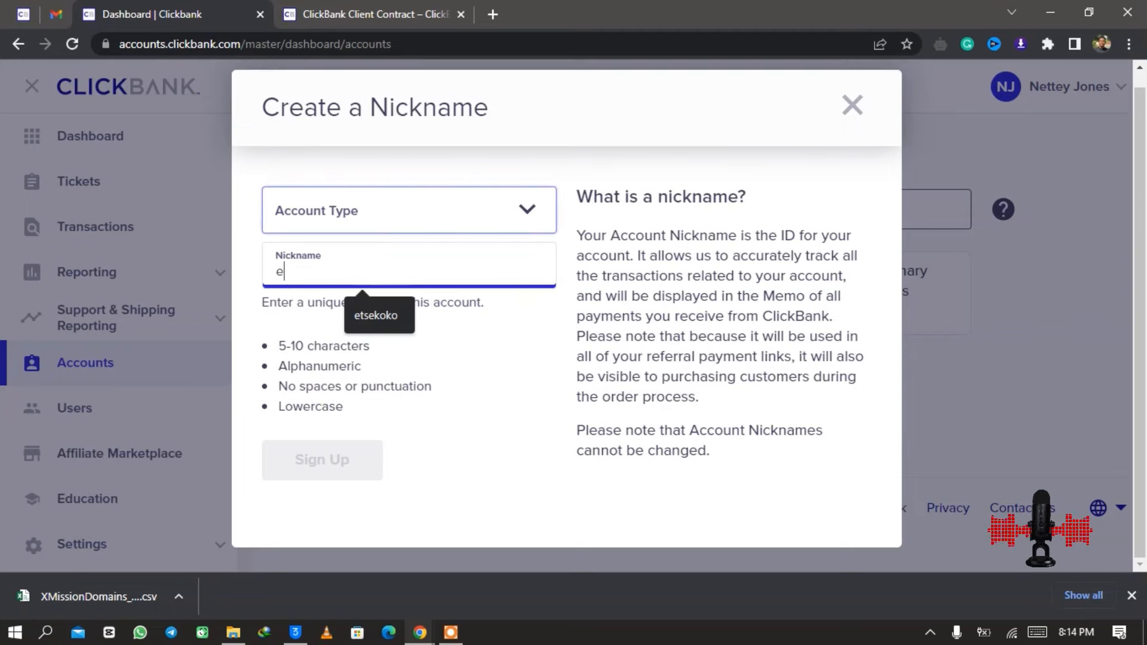
{"action": "type", "text": "arl"}
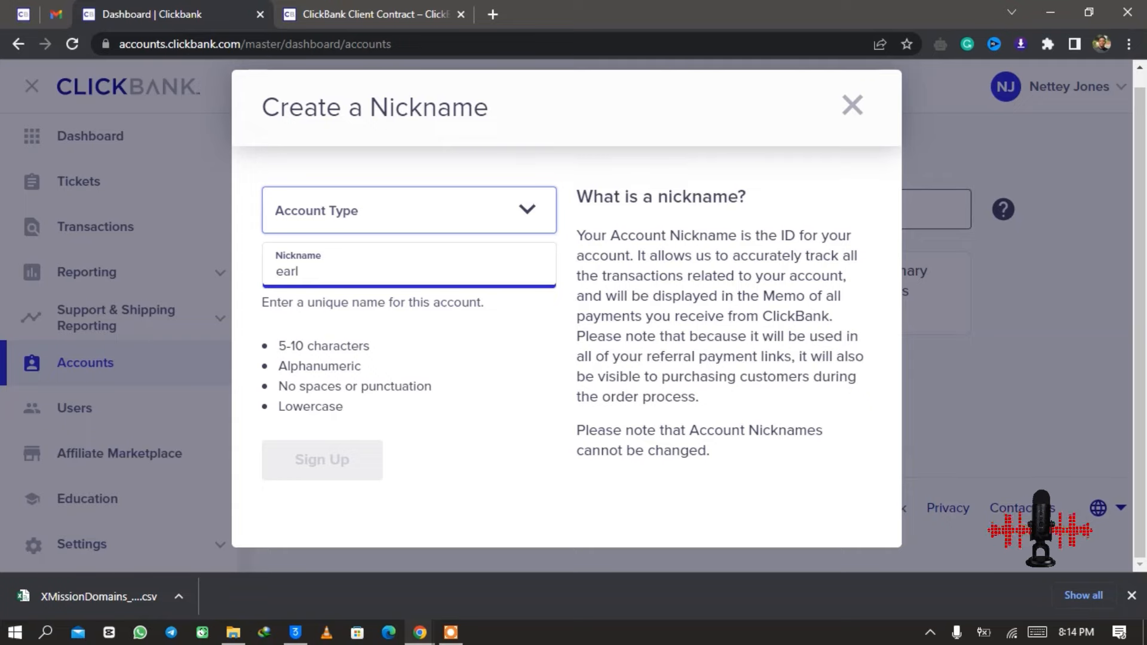
{"action": "type", "text": "h"}
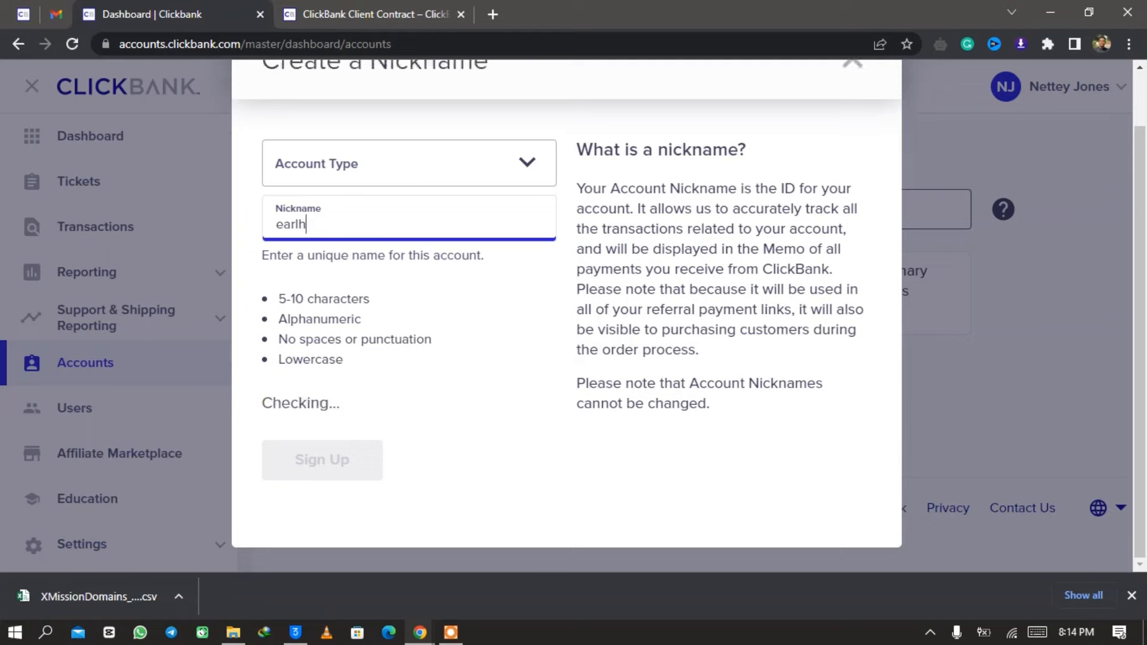
{"action": "type", "text": "u"}
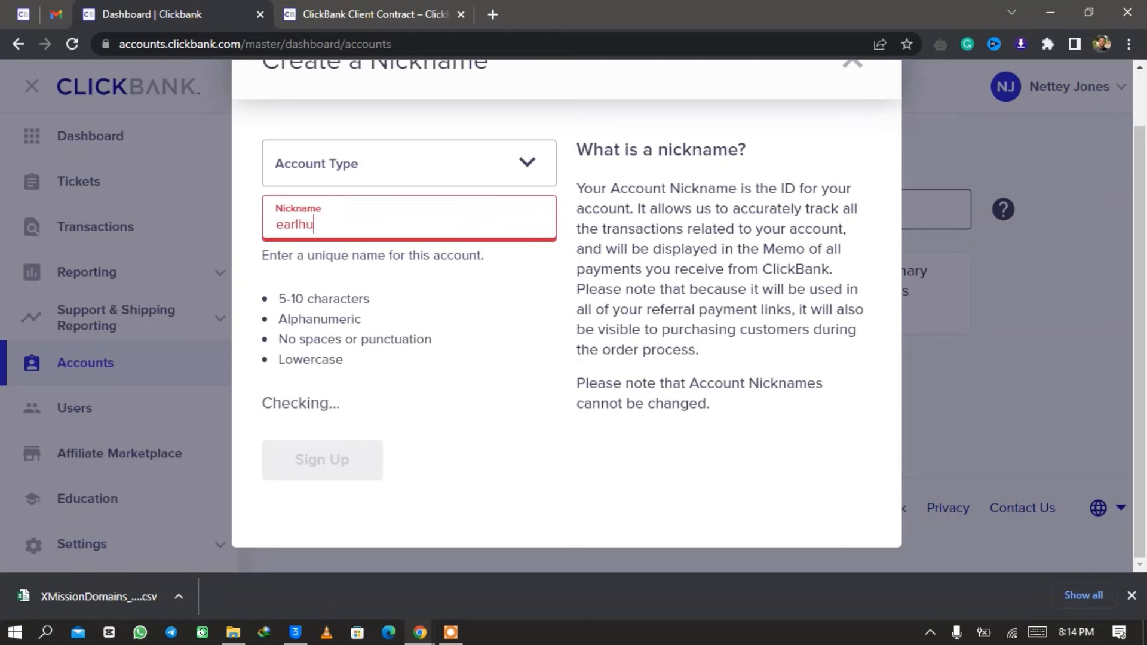
{"action": "type", "text": "xtle"}
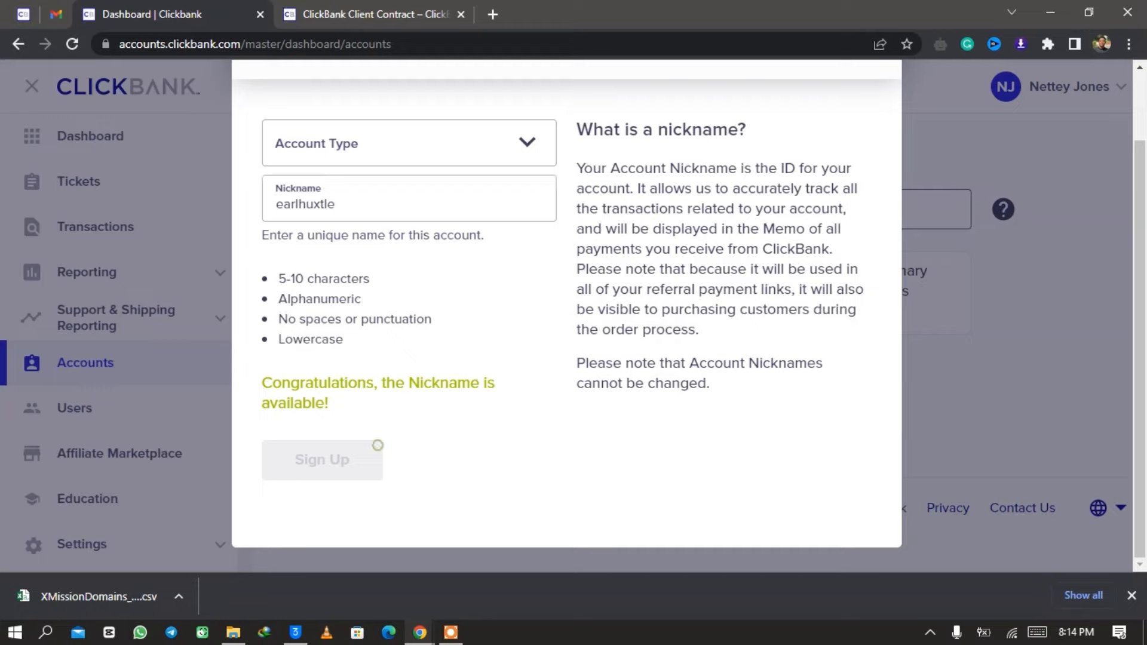
Choose an Account Type for the nickname and head to the Affiliate Marketplace
{"action": "left_click", "coordinate": [408, 142]}
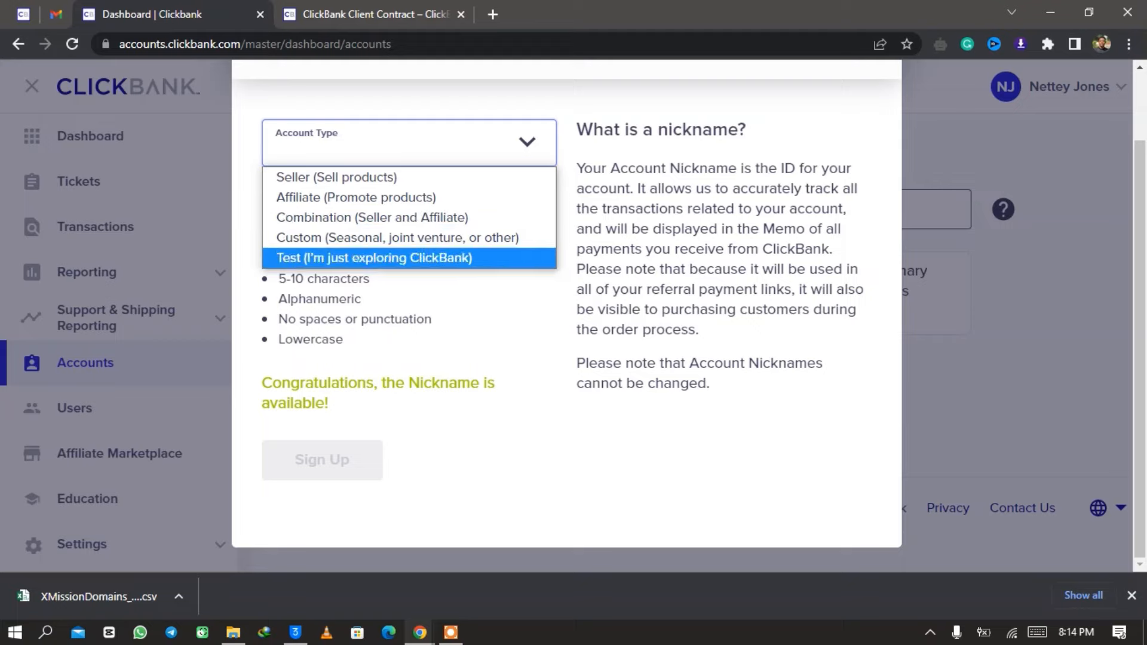
{"action": "left_click", "coordinate": [357, 197]}
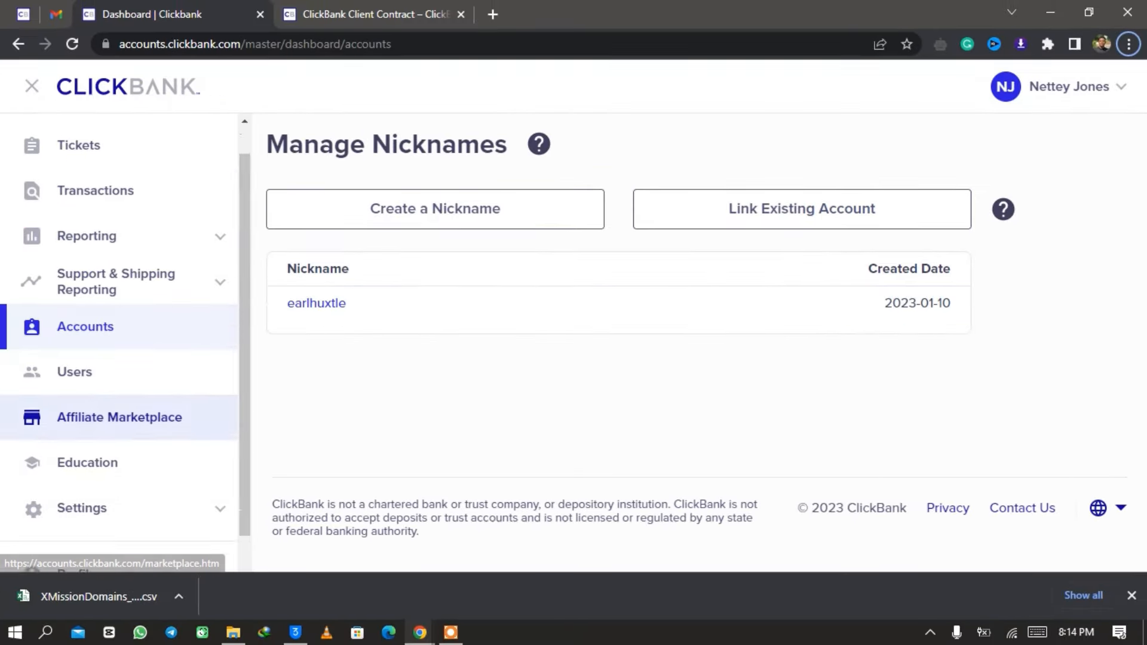
{"action": "left_click", "coordinate": [119, 417]}
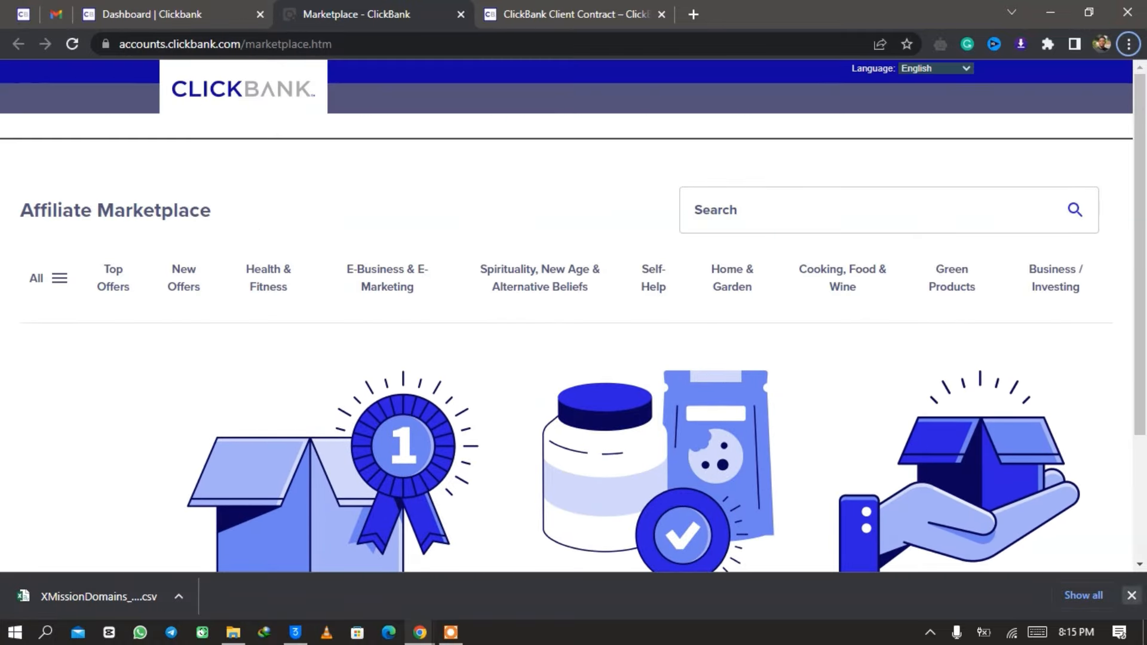
Show the Affiliate Marketing offers under E-Business & E-Marketing and start promoting Writeappreviews.com
{"action": "scroll", "scroll_direction": "down", "scroll_amount": 3}
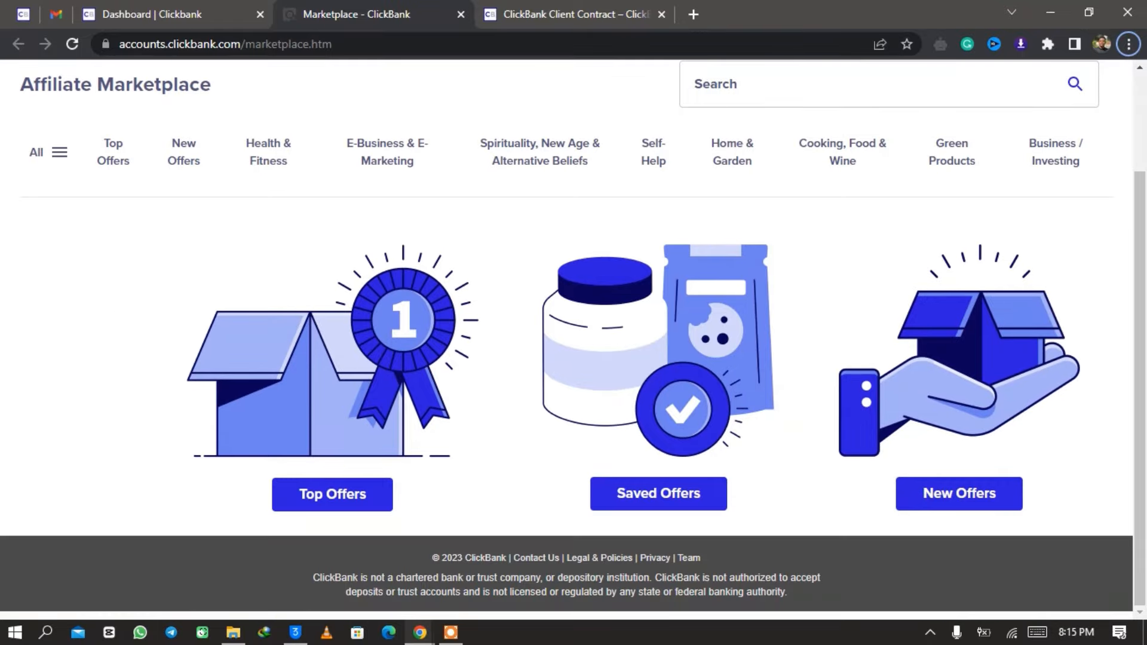
{"action": "left_click", "coordinate": [48, 152]}
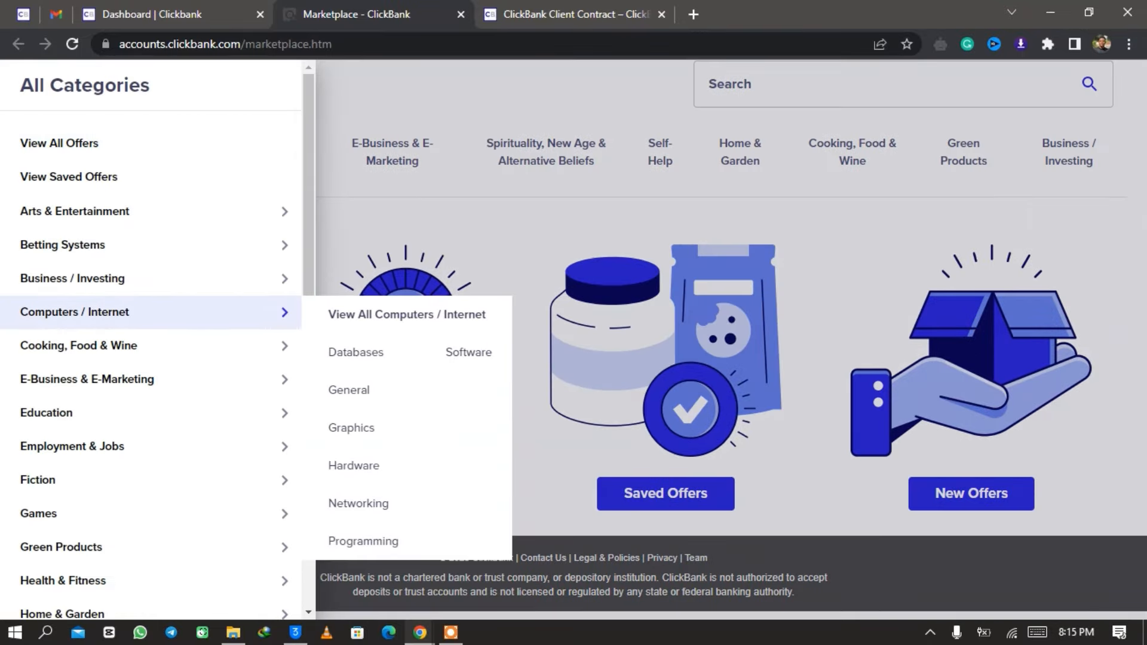
{"action": "mouse_move", "coordinate": [86, 379]}
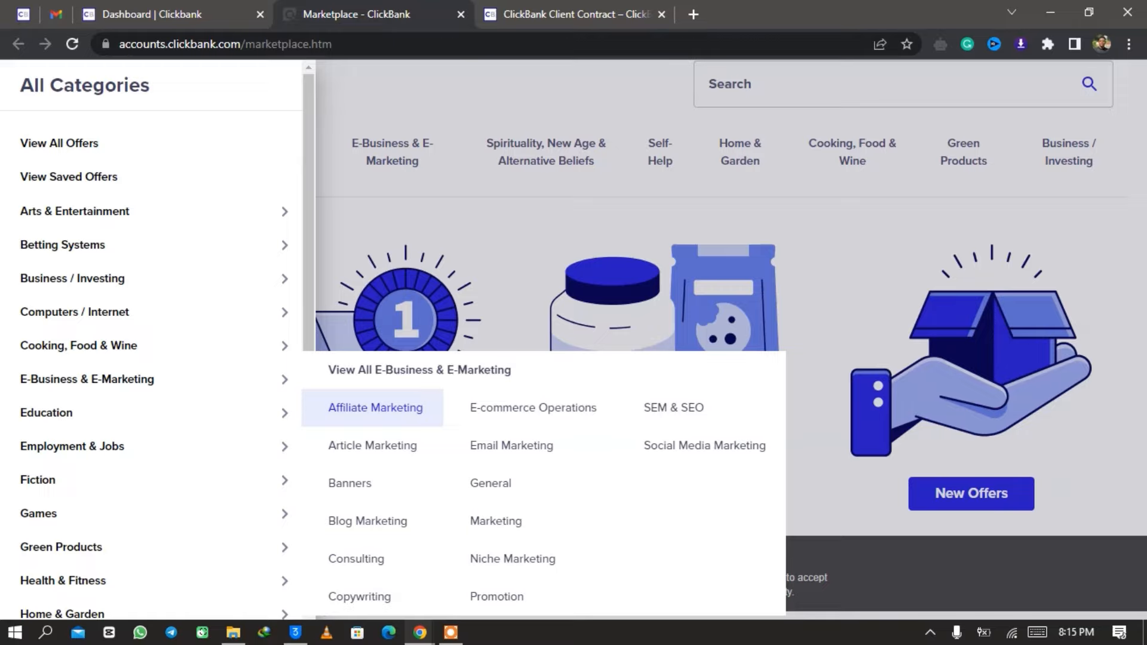
{"action": "left_click", "coordinate": [374, 407]}
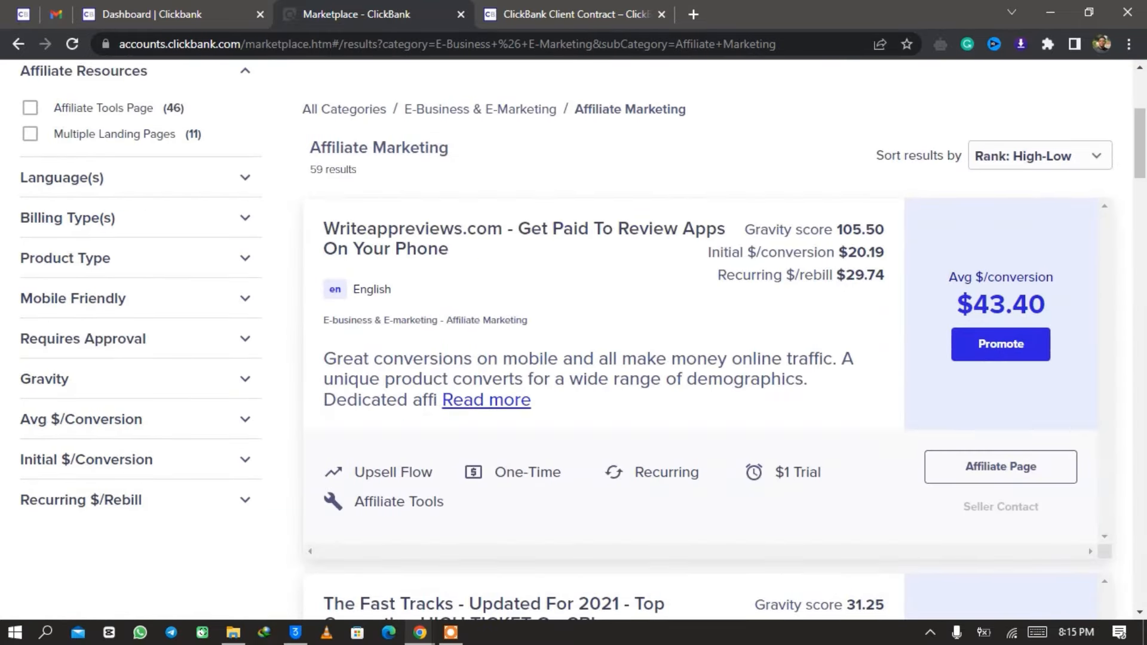
{"action": "left_click", "coordinate": [999, 344]}
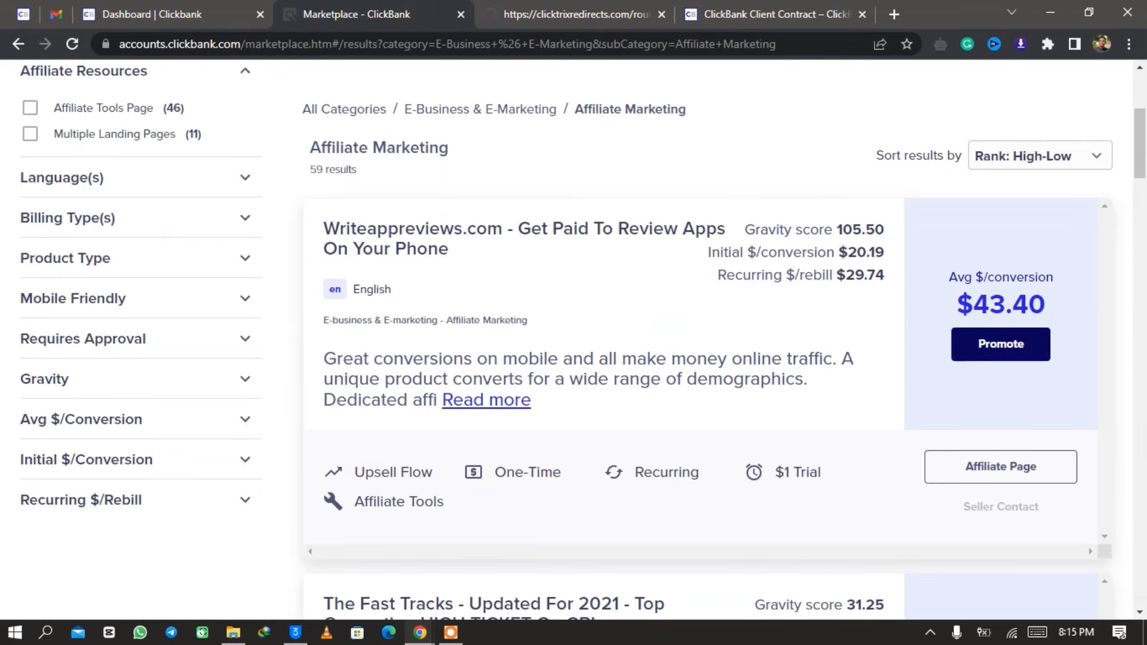
Enter earlhuxtle as the Nickname Account for the Writeappreviews.com HopLink
{"action": "left_click", "coordinate": [1000, 345]}
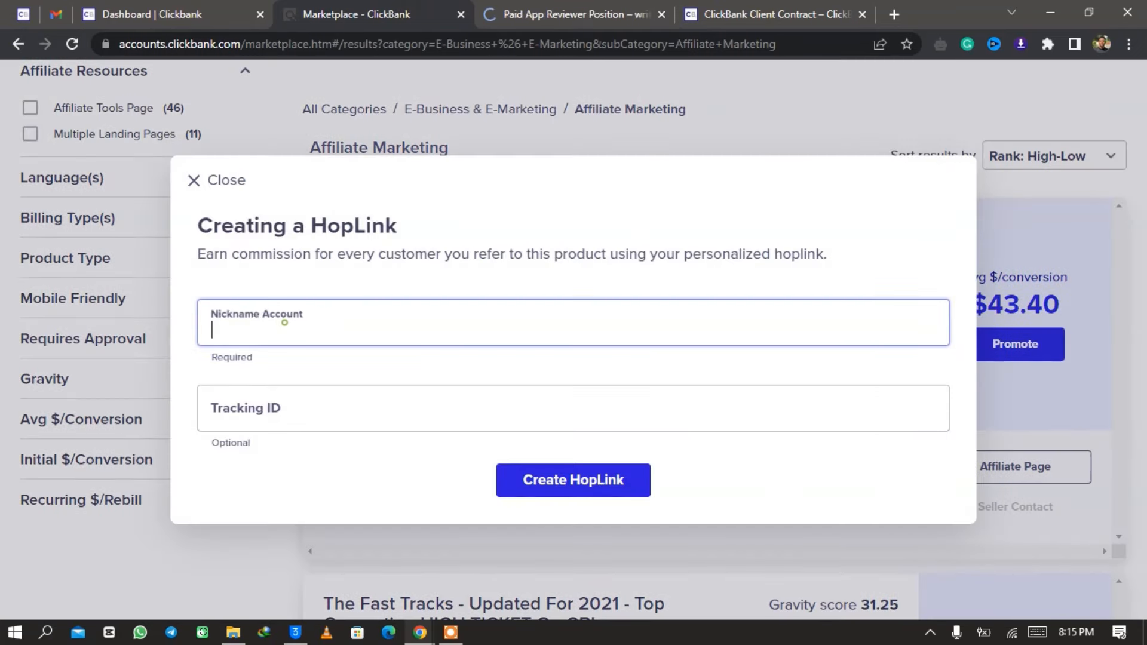
{"action": "type", "text": "ear"}
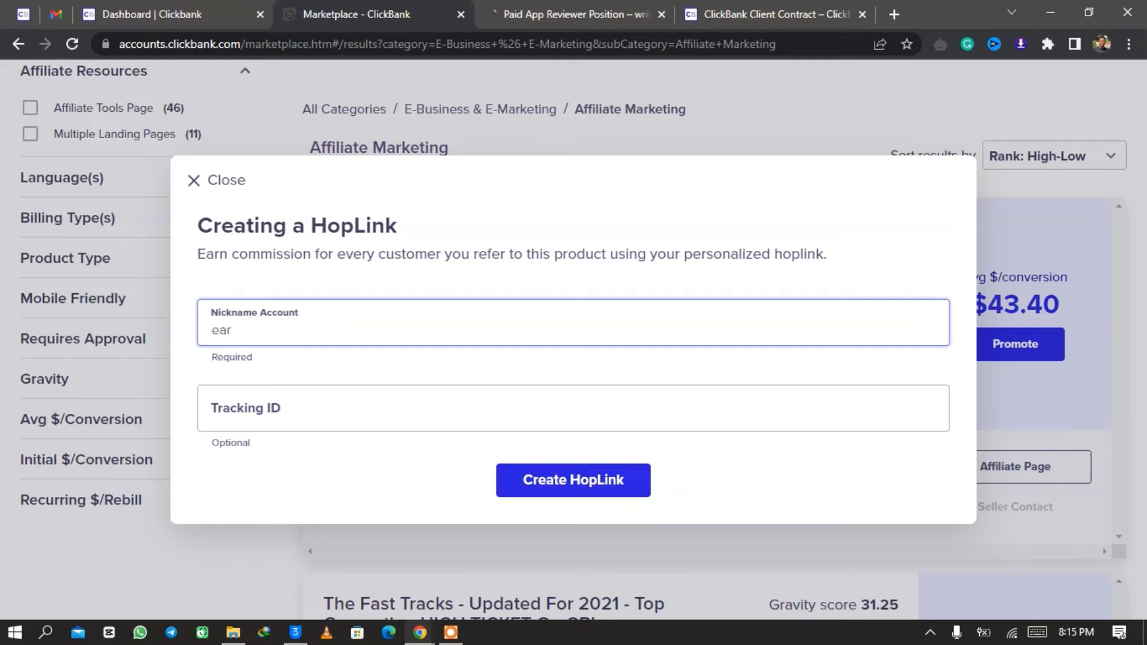
{"action": "type", "text": "hu"}
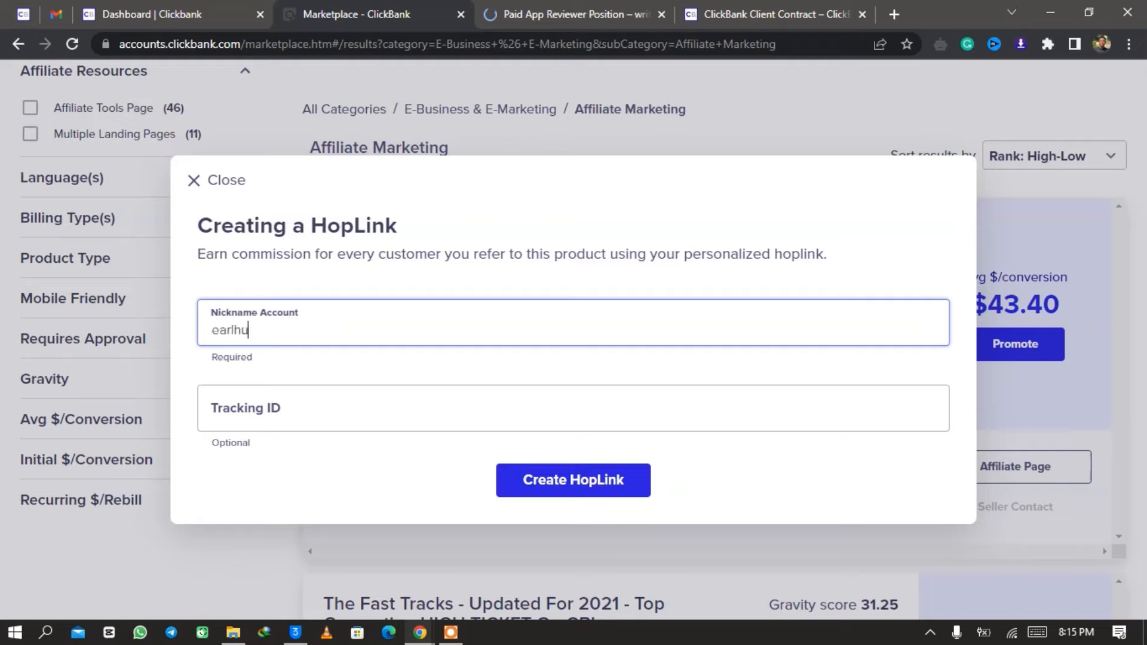
{"action": "type", "text": "xtle"}
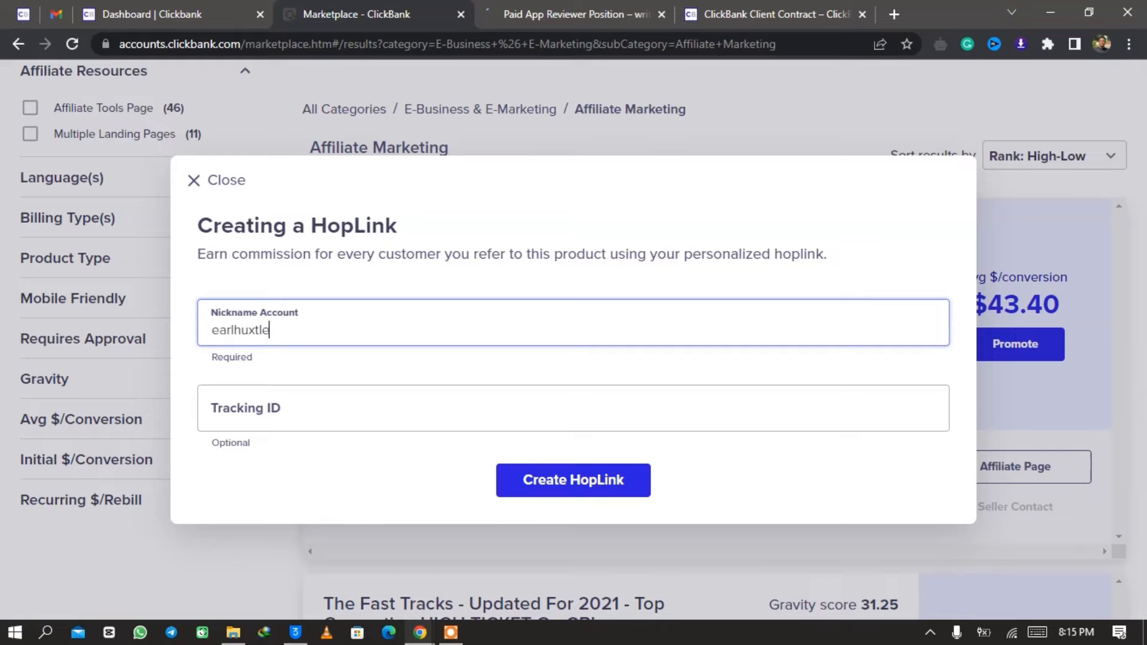
Generate the encrypted HopLink and return to the marketplace listing
{"action": "left_click", "coordinate": [573, 407]}
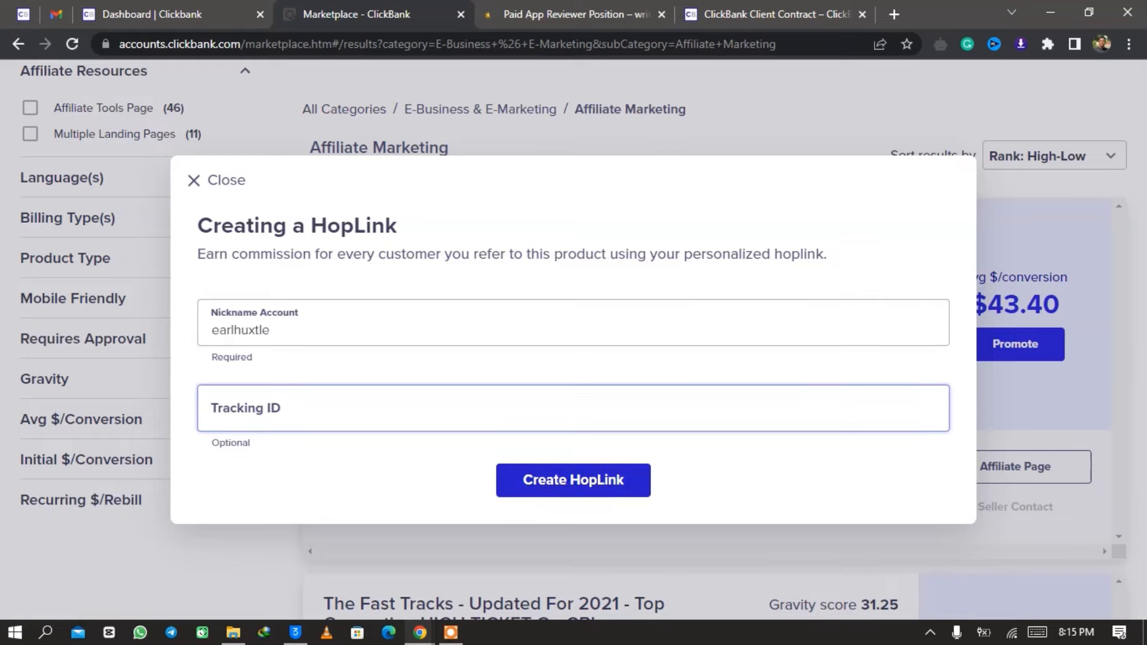
{"action": "left_click", "coordinate": [573, 480]}
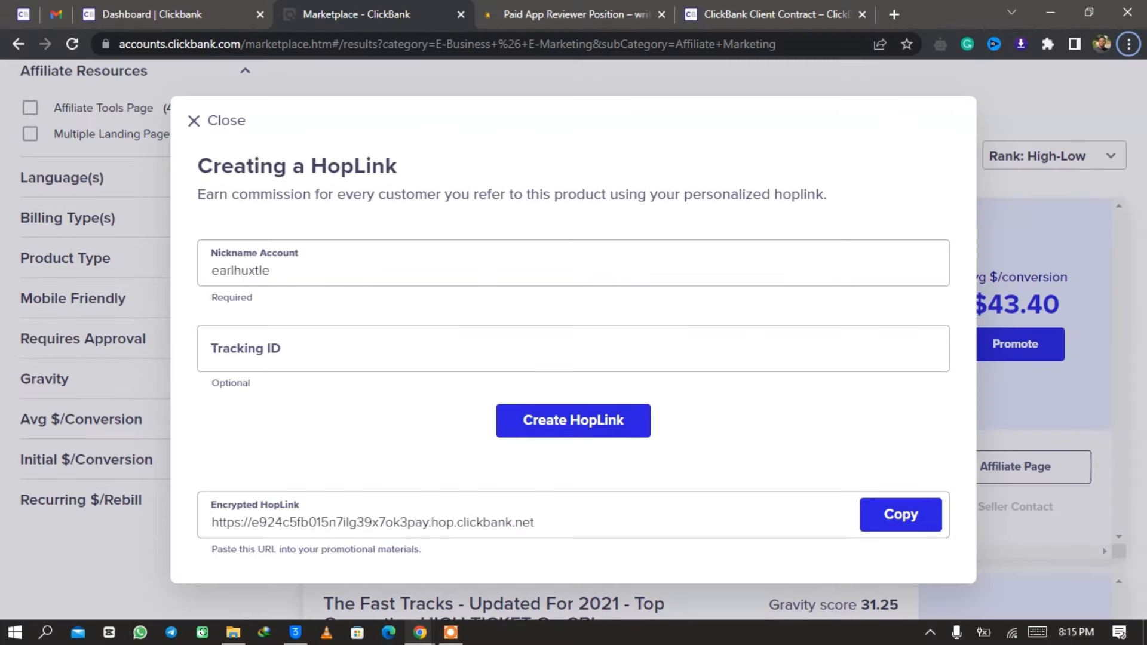
{"action": "left_click", "coordinate": [572, 348]}
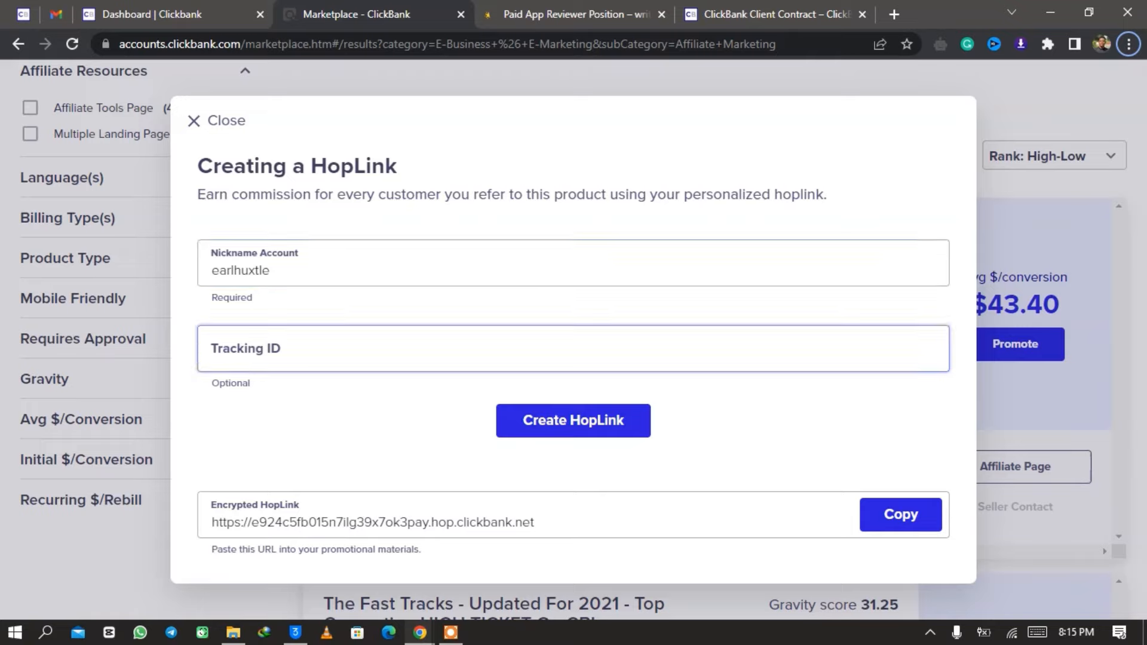
{"action": "left_click", "coordinate": [216, 119]}
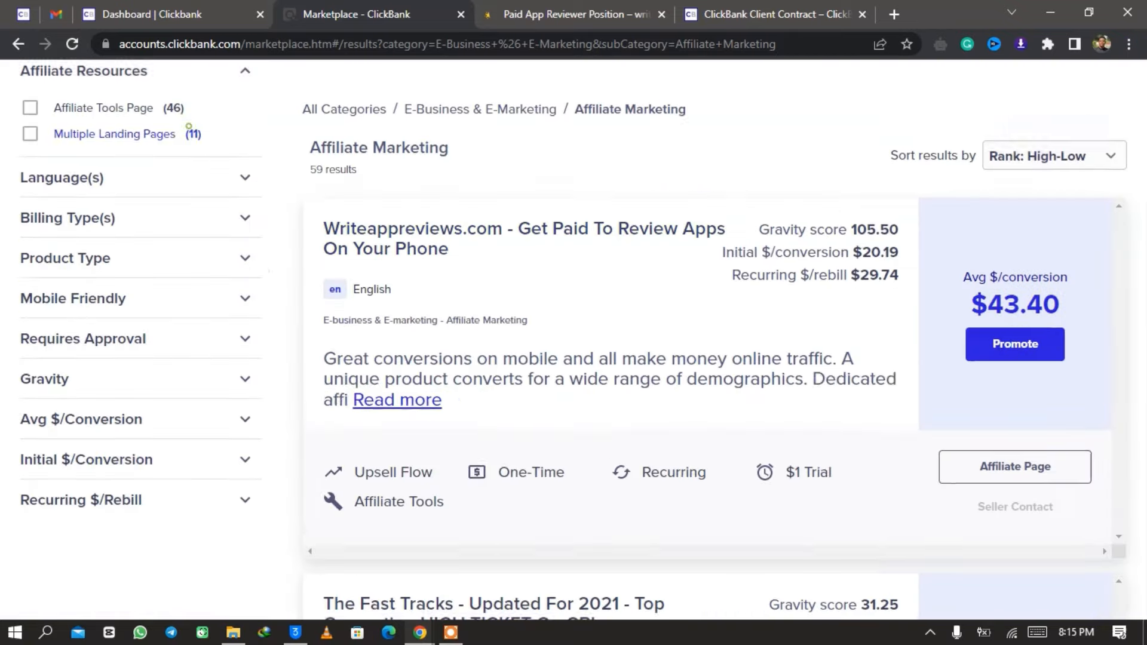
Browse further down the Affiliate Marketing offers, then switch to the Gmail inbox
{"action": "scroll", "scroll_direction": "down", "scroll_amount": 3}
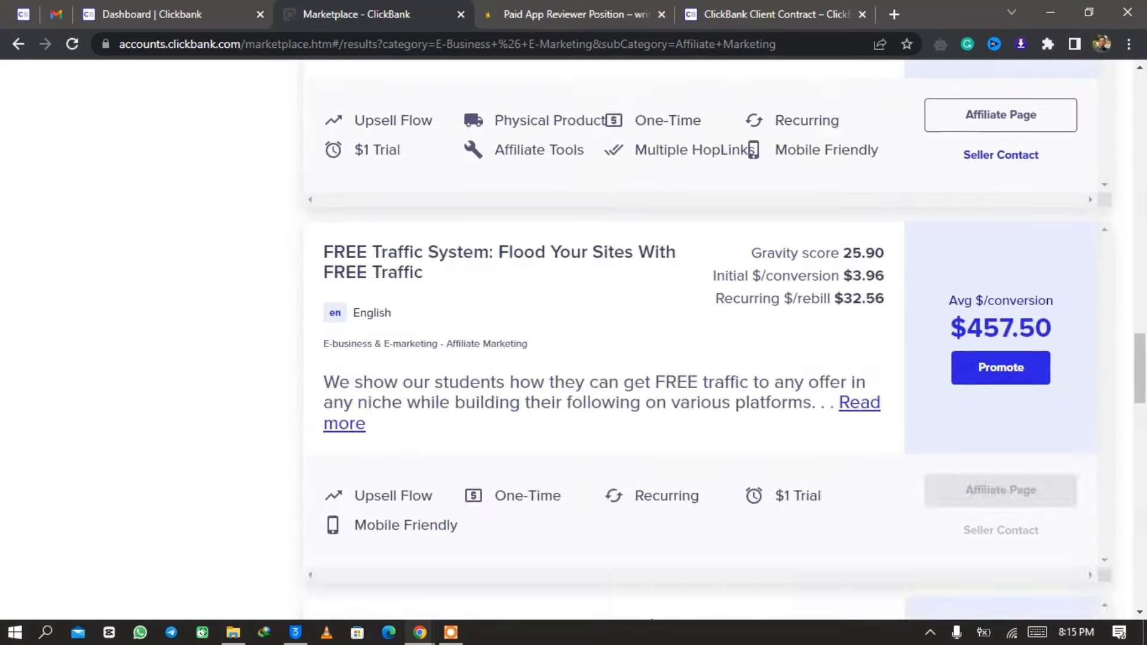
{"action": "scroll", "scroll_direction": "down", "scroll_amount": 3}
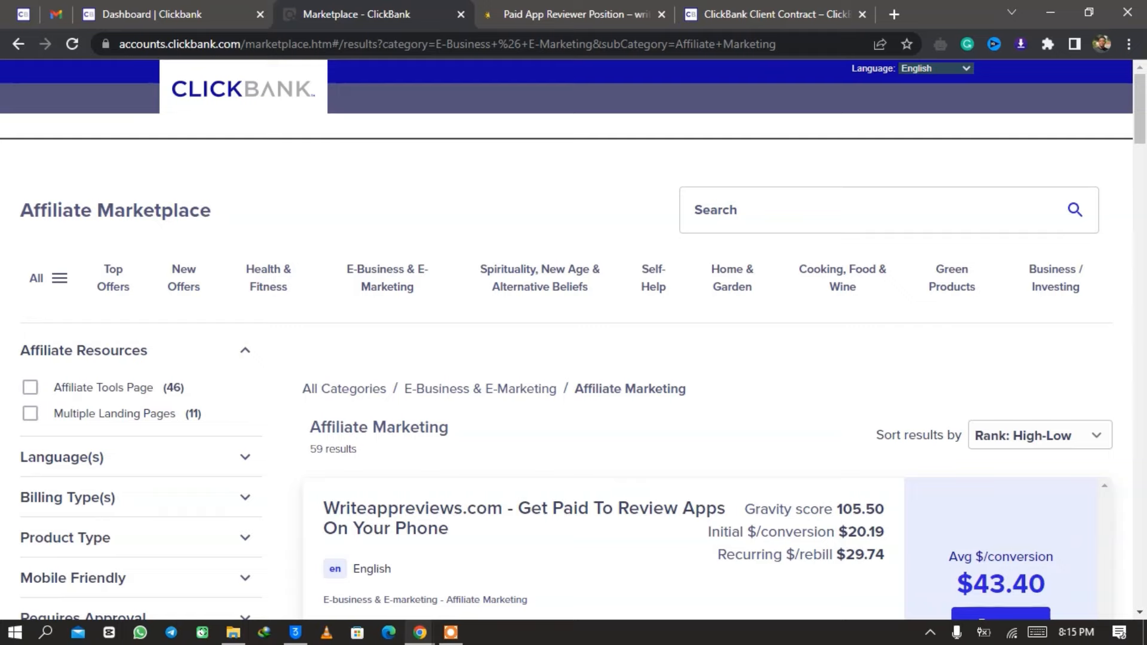
{"action": "scroll", "scroll_direction": "down", "scroll_amount": 3}
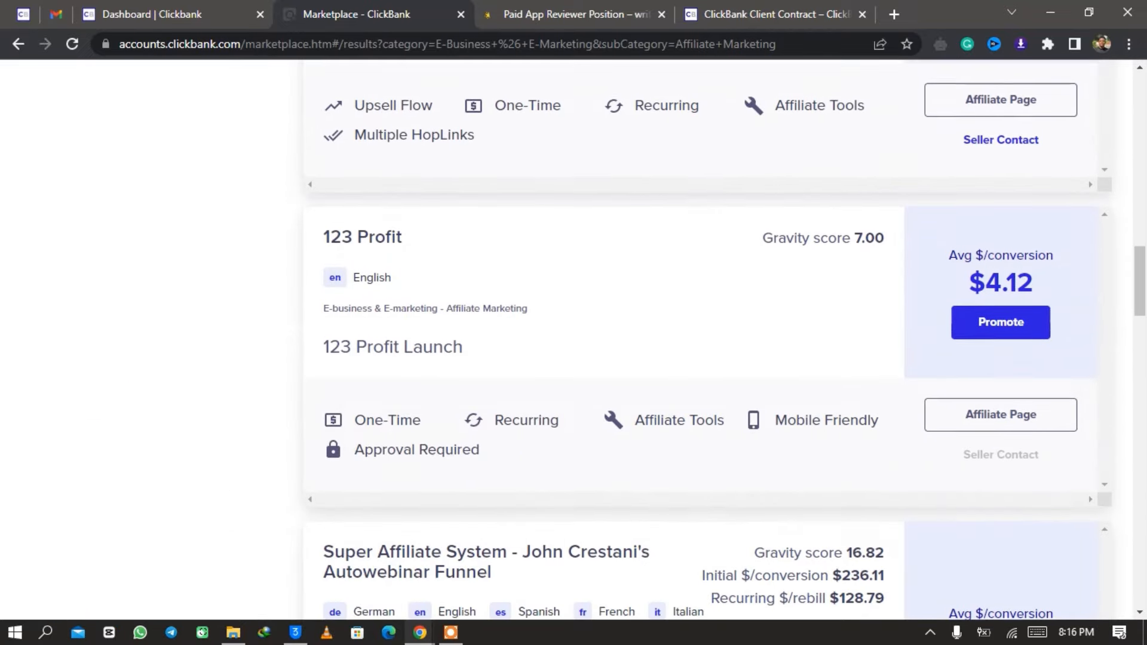
{"action": "scroll", "scroll_direction": "down", "scroll_amount": 3}
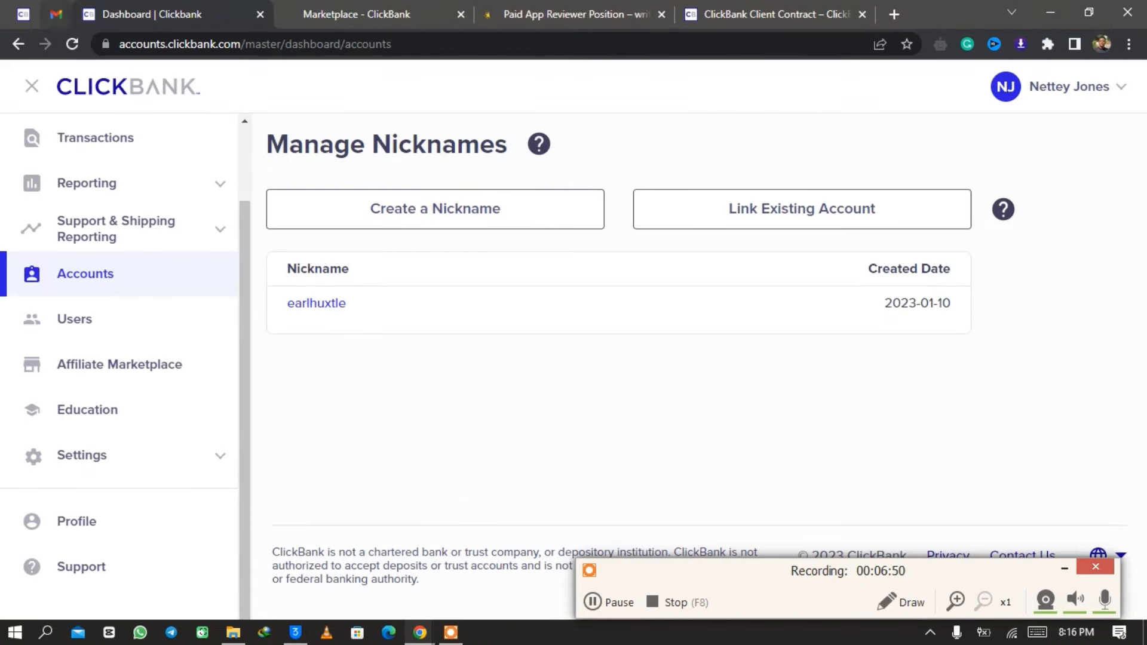
{"action": "left_click", "coordinate": [55, 14]}
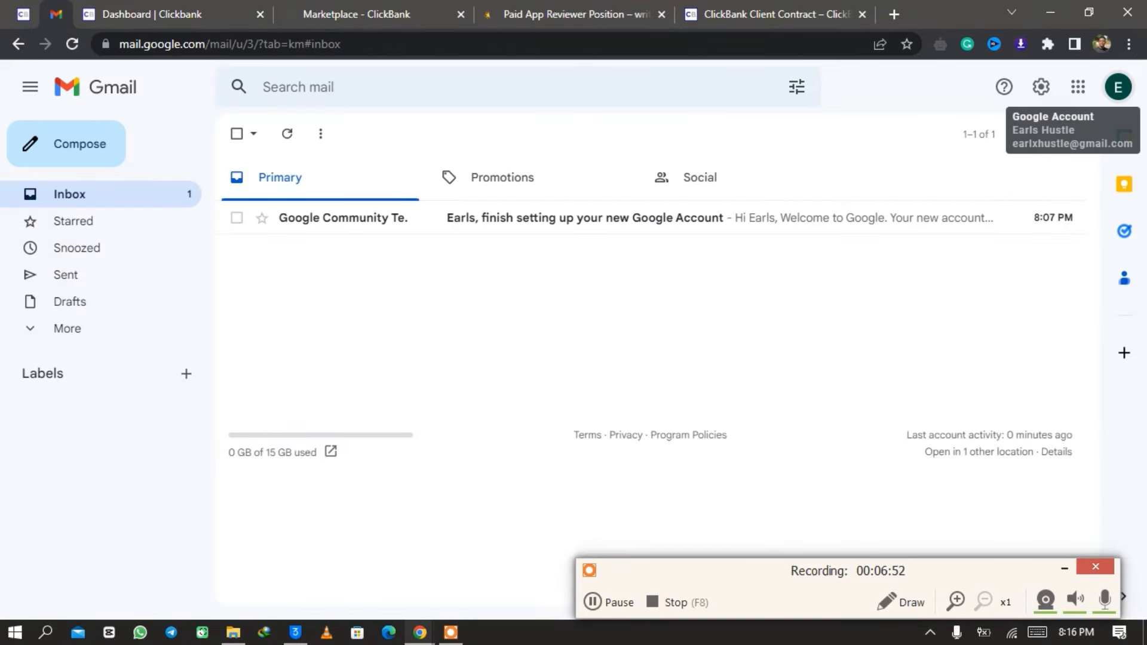